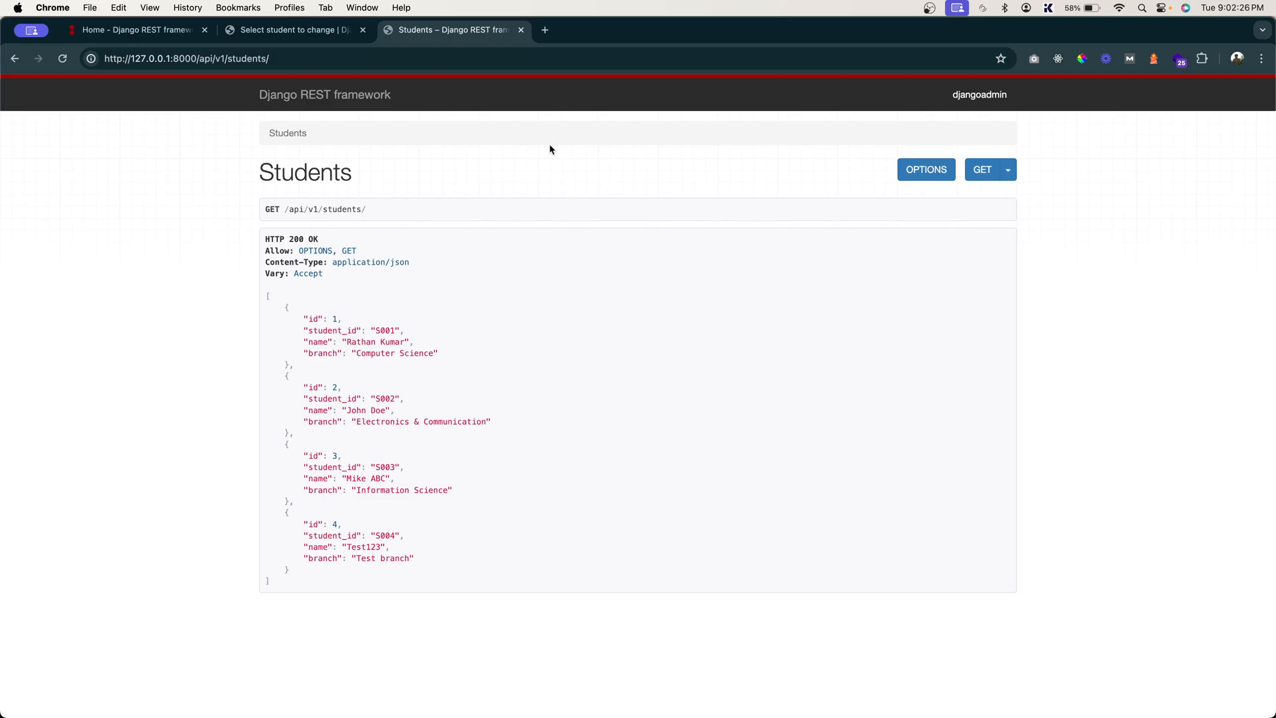
{"action": "left_click", "coordinate": [186, 59]}
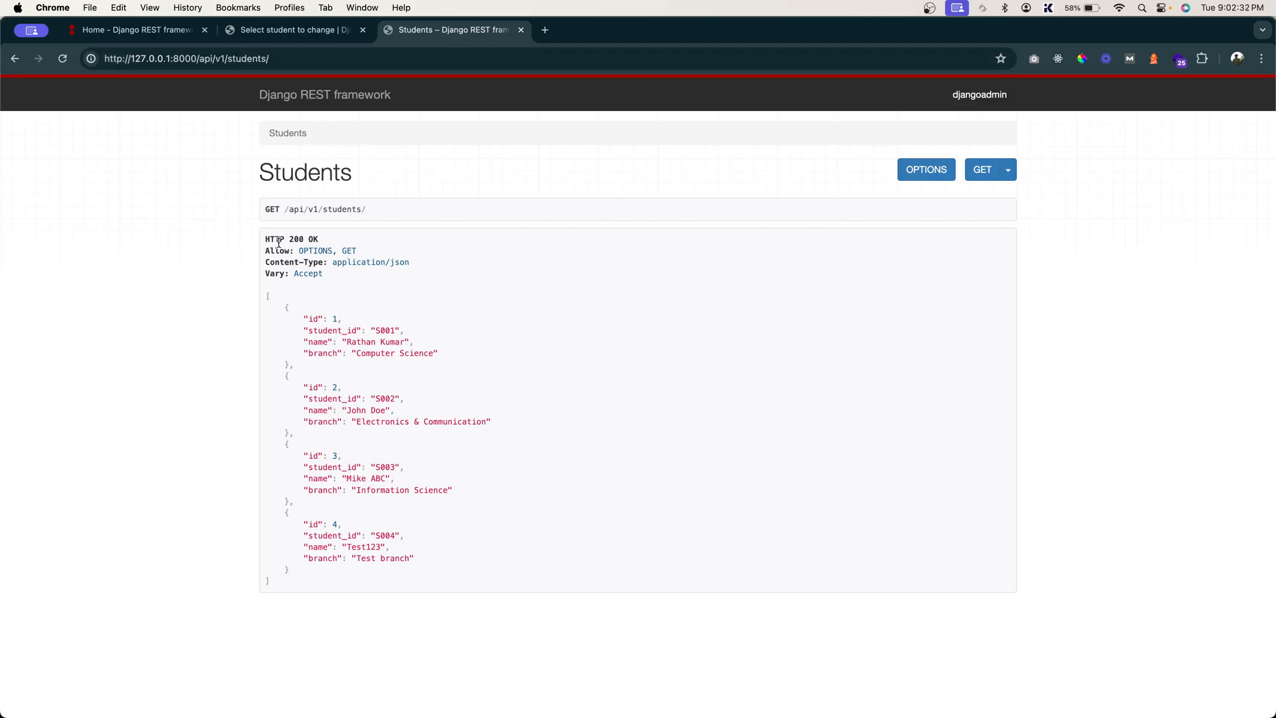
{"action": "mouse_move", "coordinate": [495, 186]}
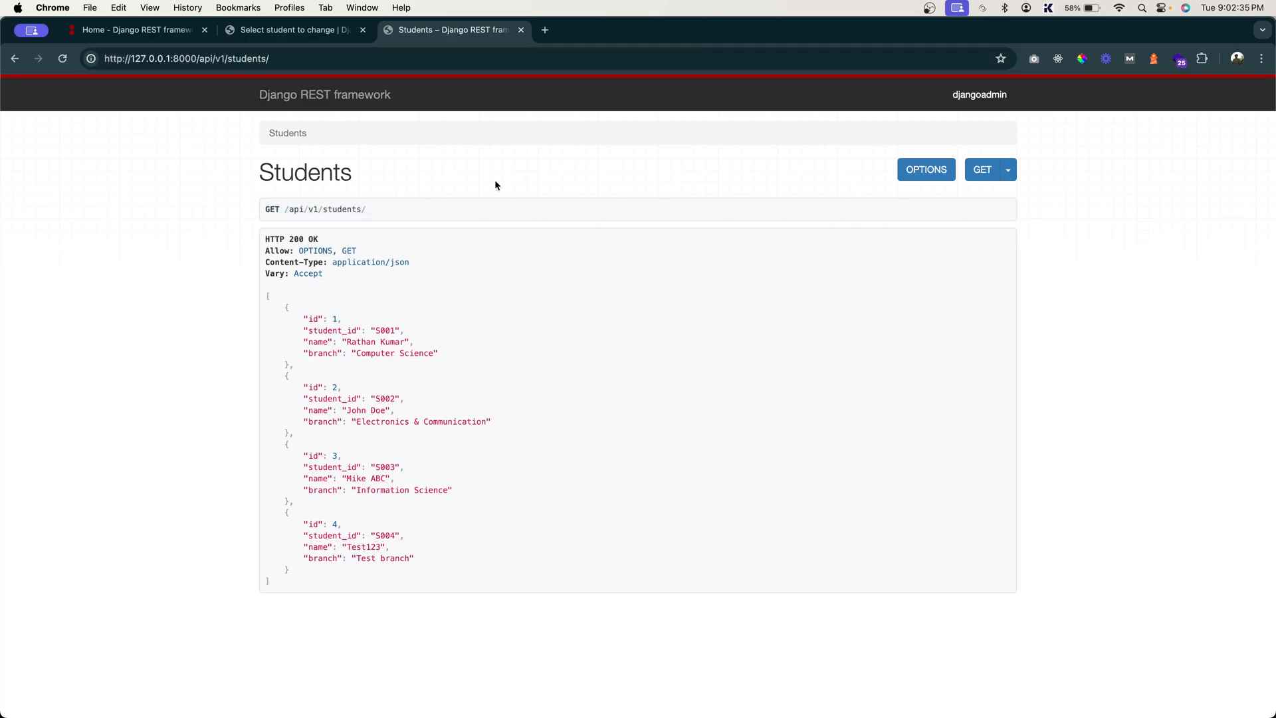
{"action": "mouse_move", "coordinate": [609, 490]}
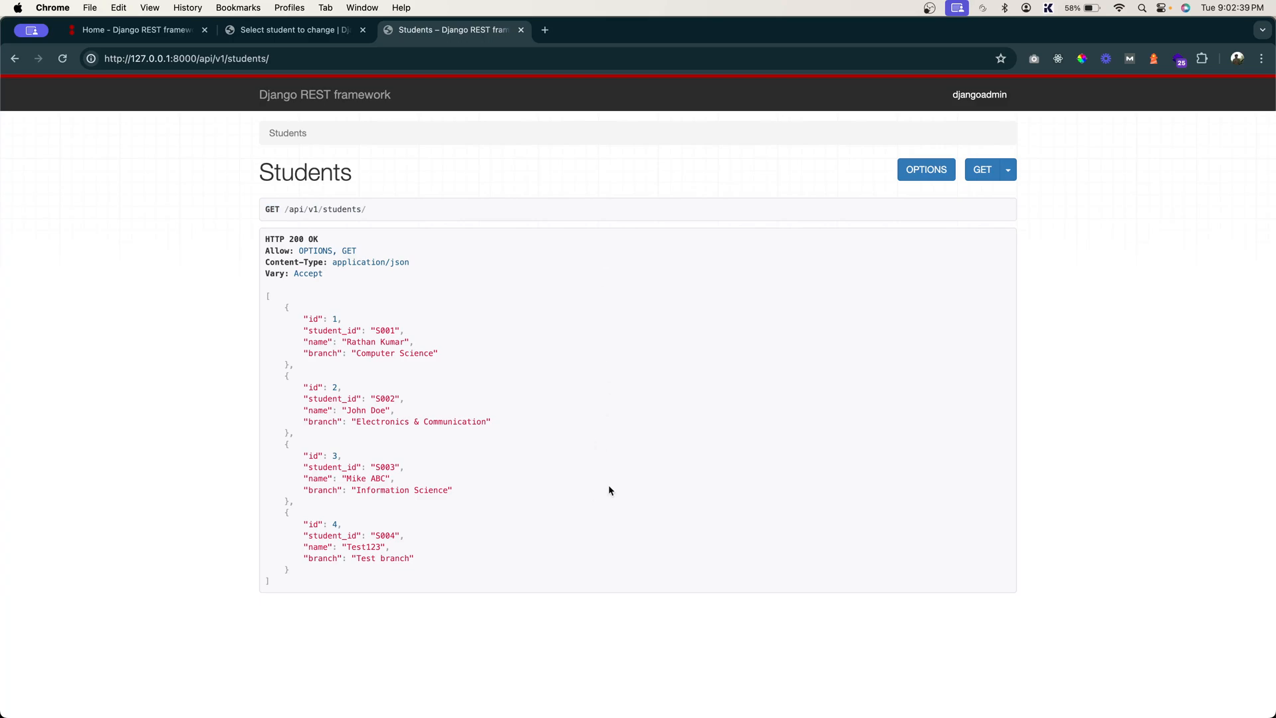
{"action": "mouse_move", "coordinate": [477, 201]}
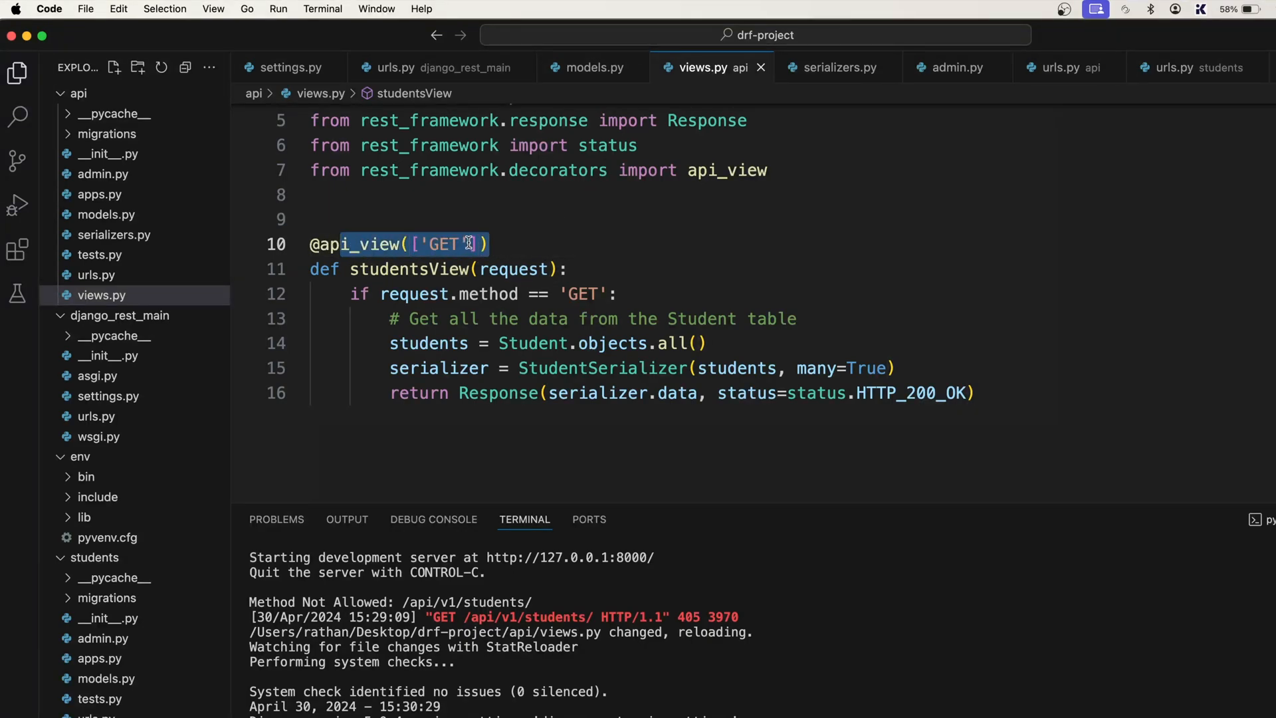
{"action": "type", "text": ","}
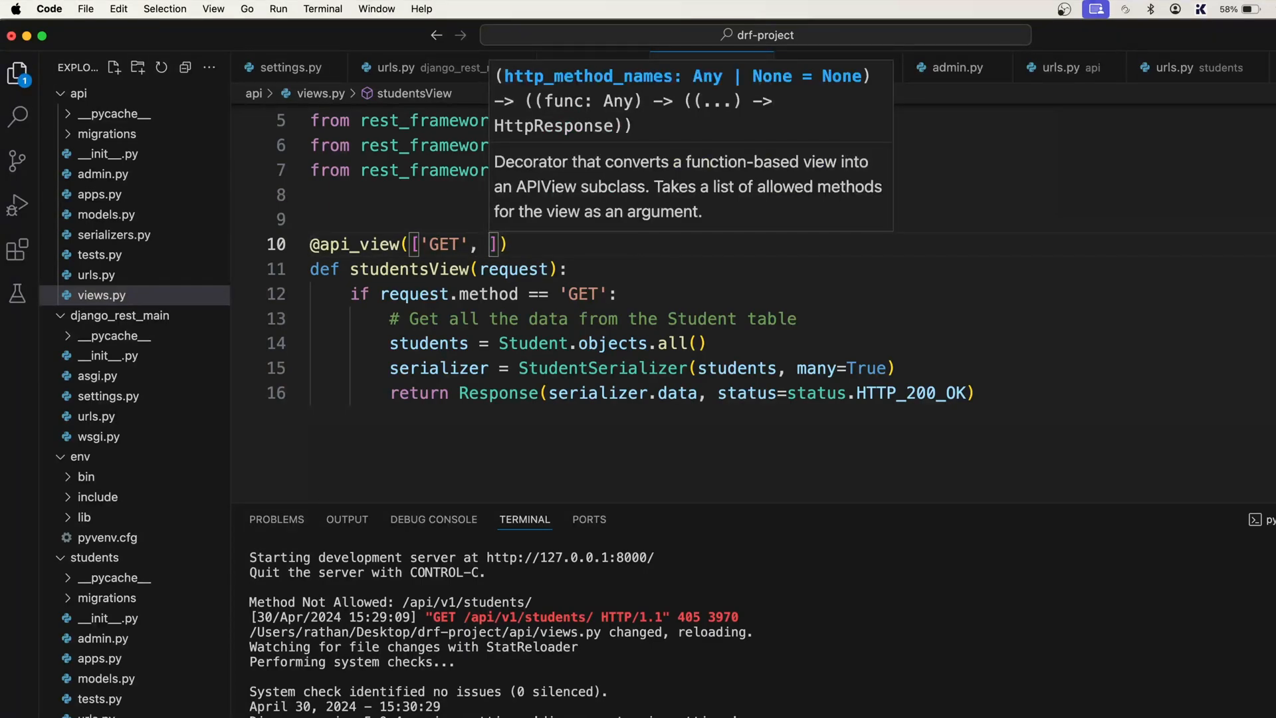
{"action": "type", "text": "'POST'"}
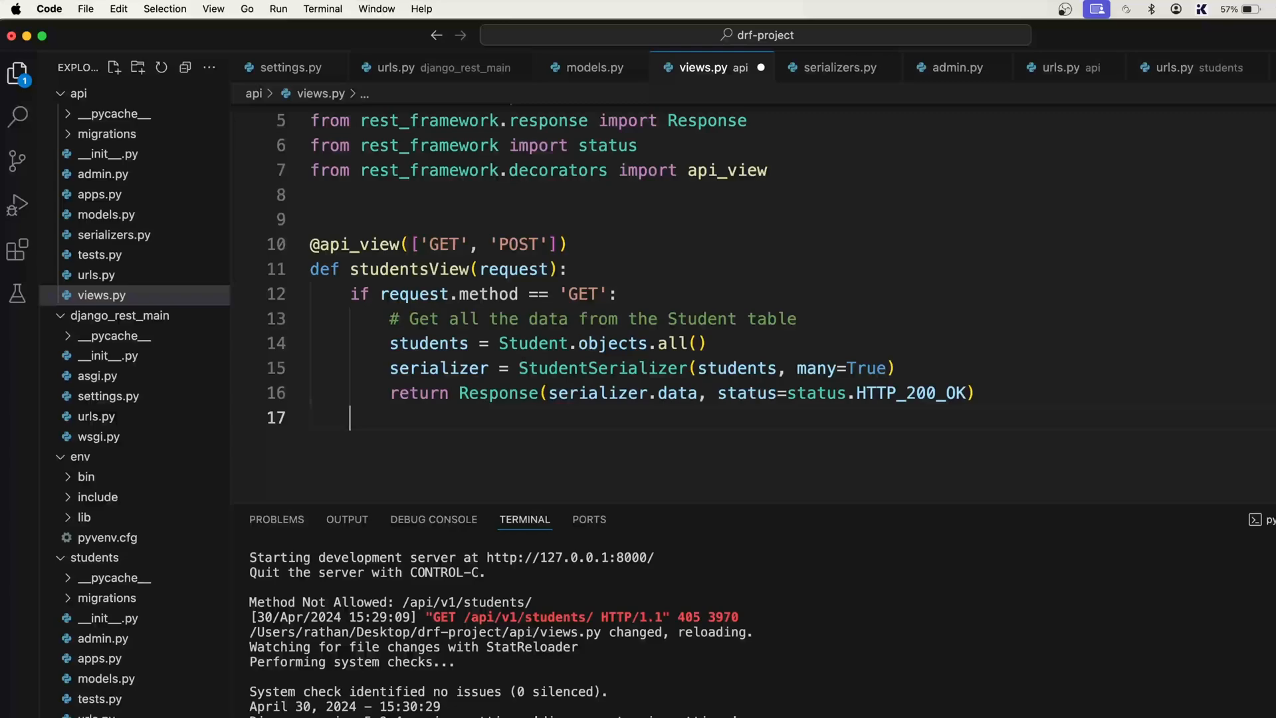
Add an elif request.method == 'POST': branch to studentsView.
{"action": "type", "text": "elif"}
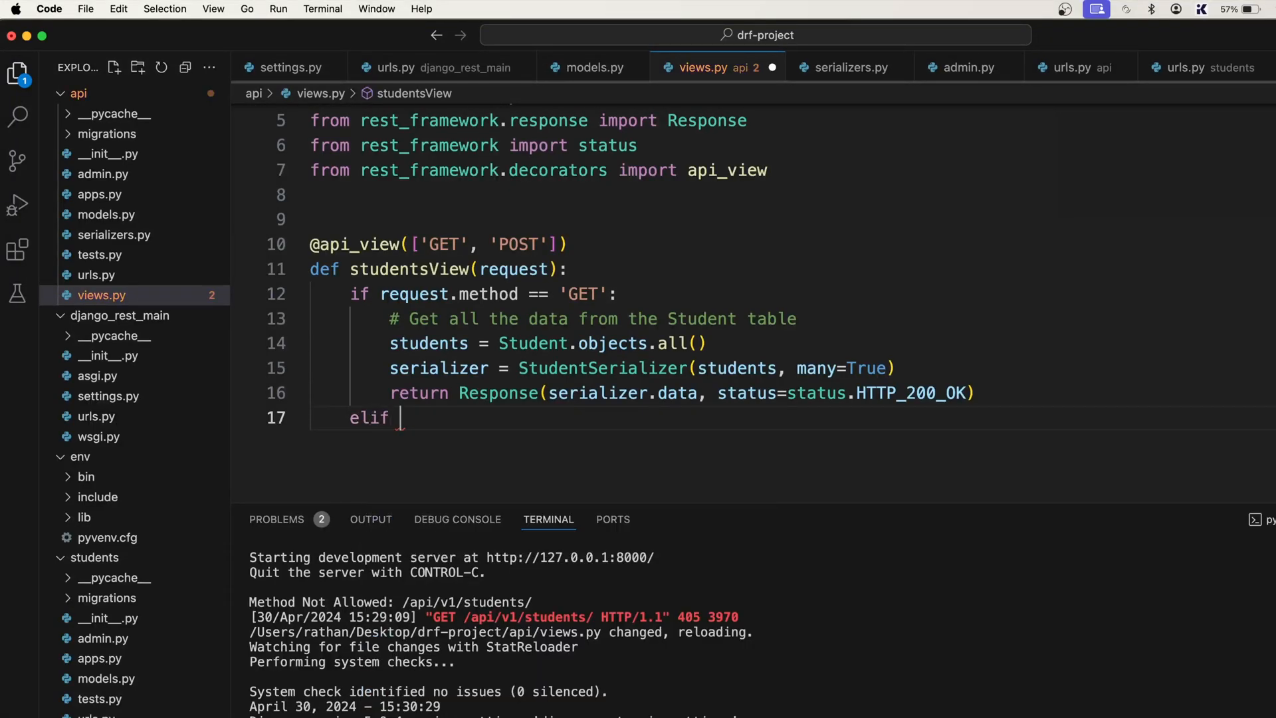
{"action": "type", "text": "request."}
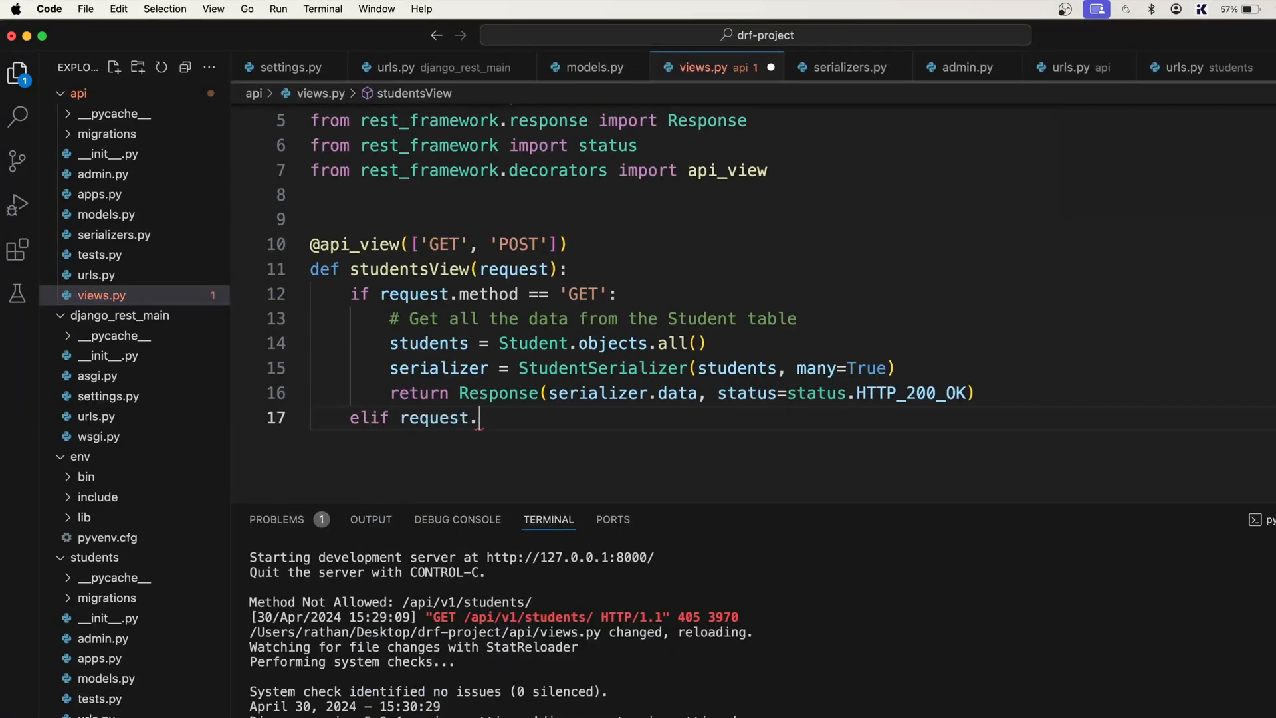
{"action": "type", "text": "method =="}
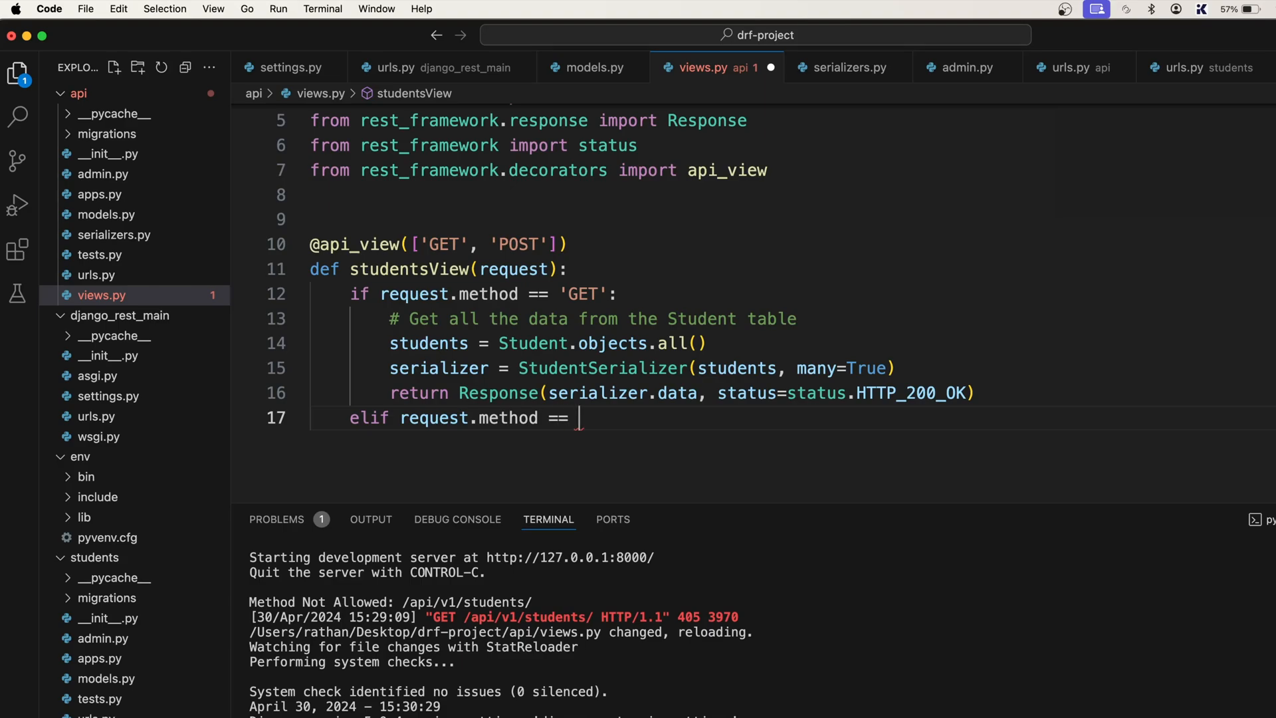
{"action": "type", "text": "'POST':"}
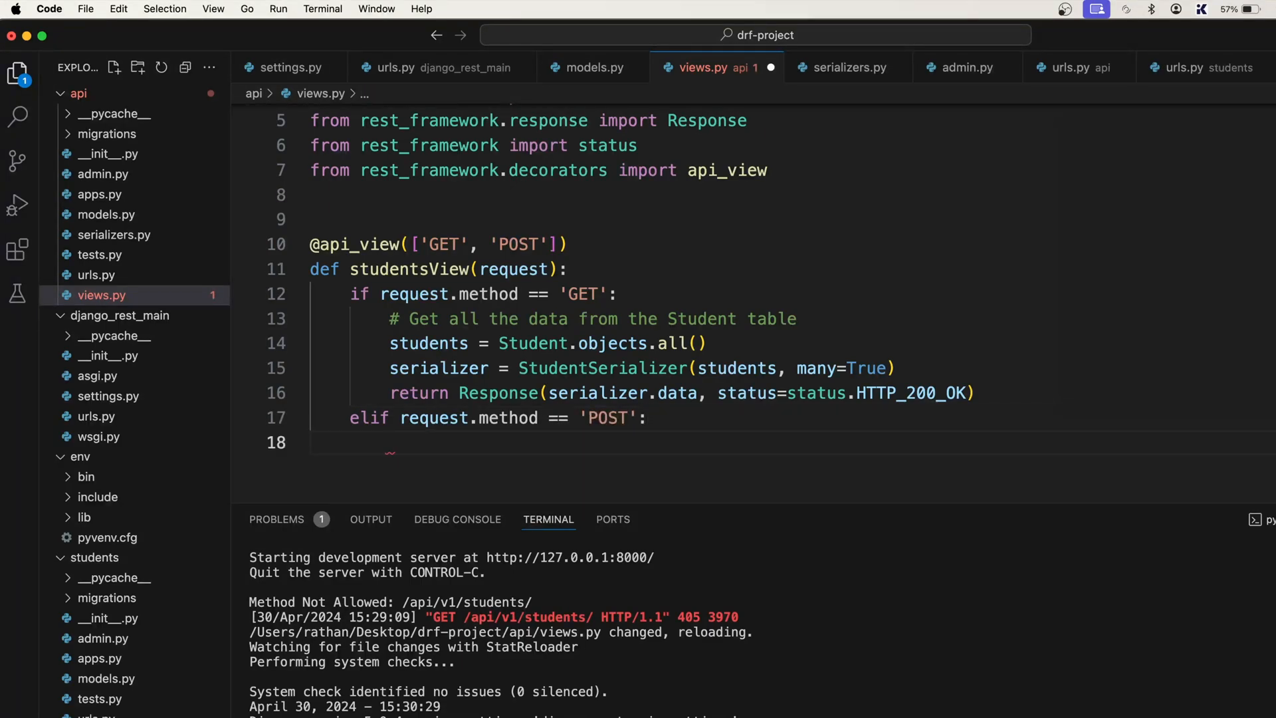
Build serializer = StudentSerializer(data=request.data) and begin the if serializer.is_valid() check.
{"action": "type", "text": "serializer ="}
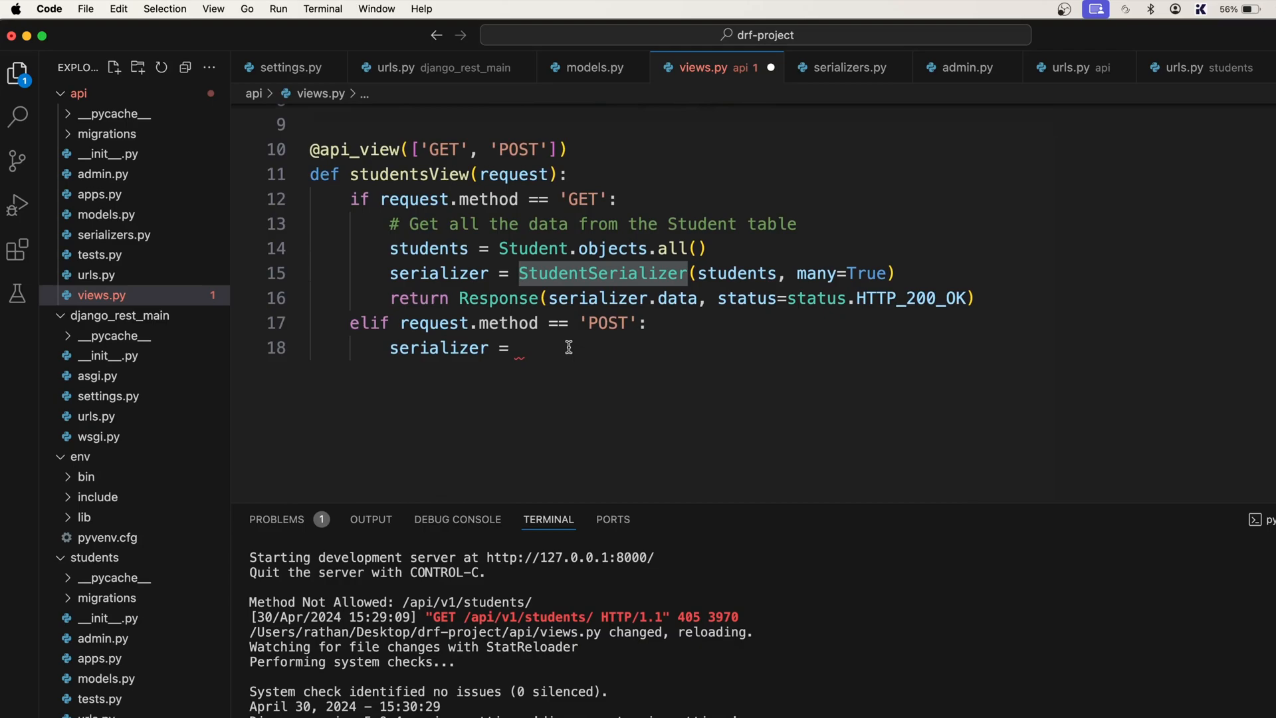
{"action": "type", "text": "StudentSerializer()"}
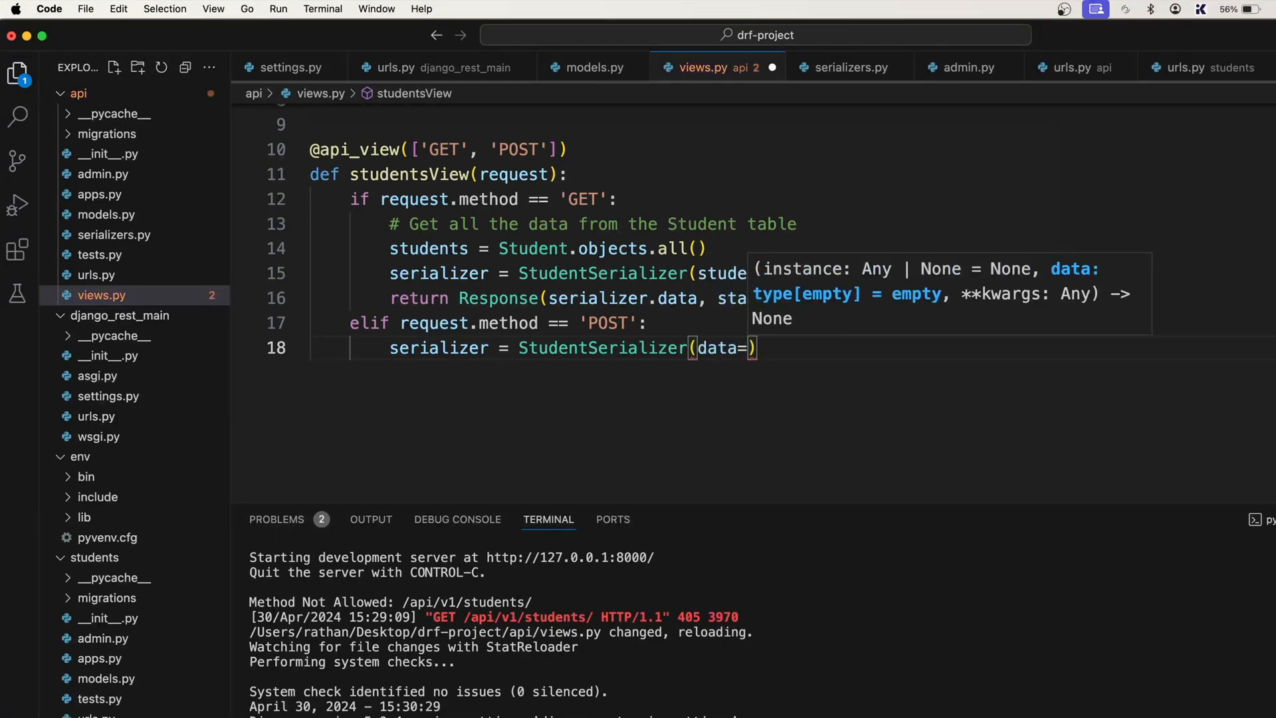
{"action": "type", "text": "request.data"}
{"action": "type", "text": "if"}
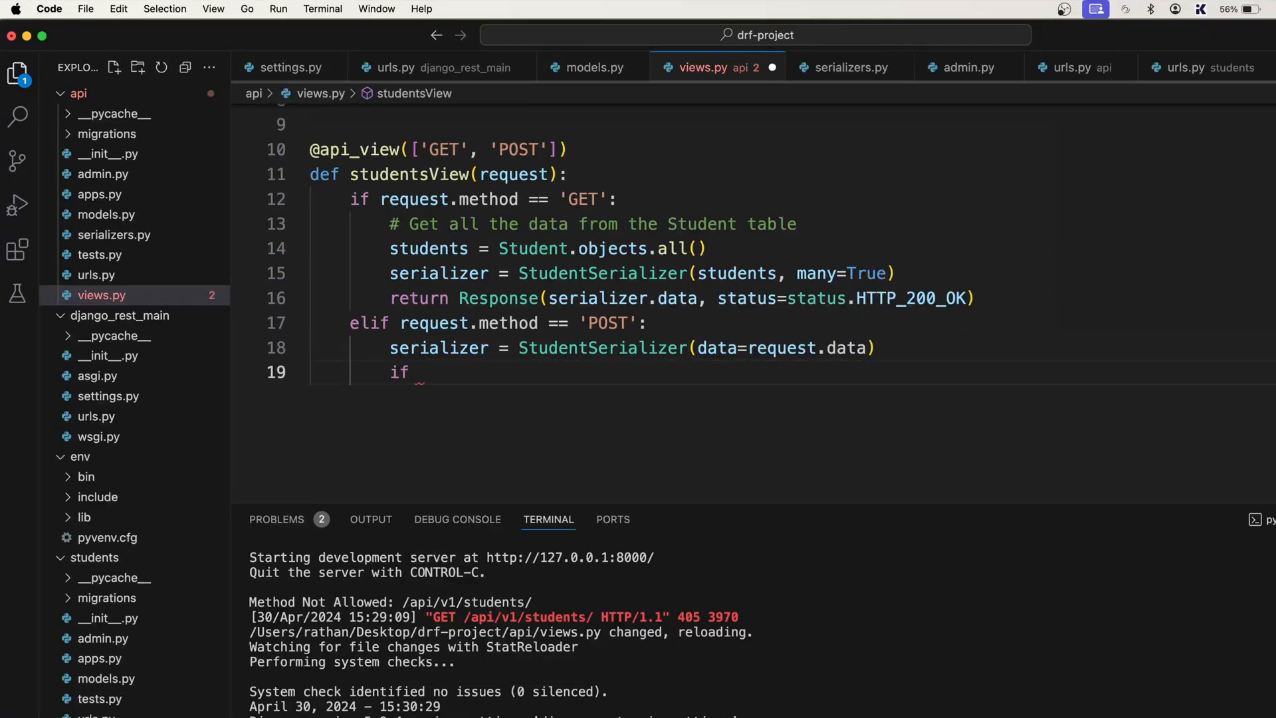
{"action": "type", "text": "serializer"}
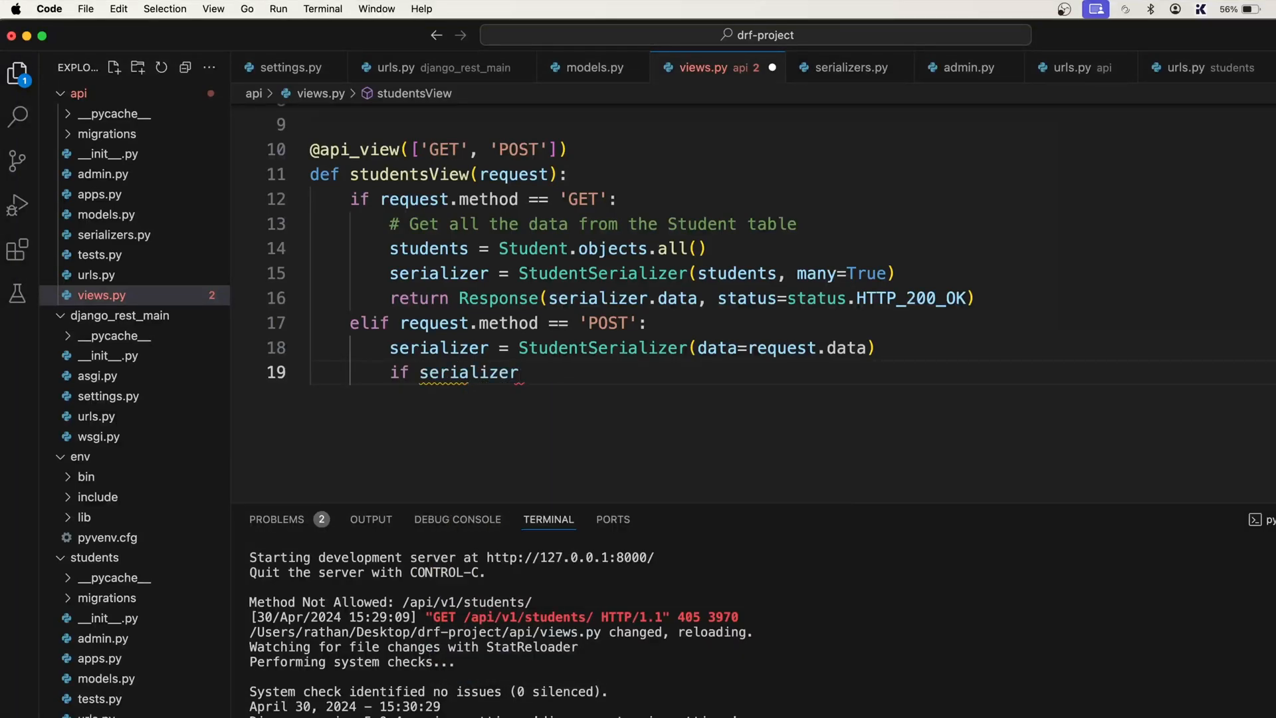
{"action": "type", "text": ".is_valid():"}
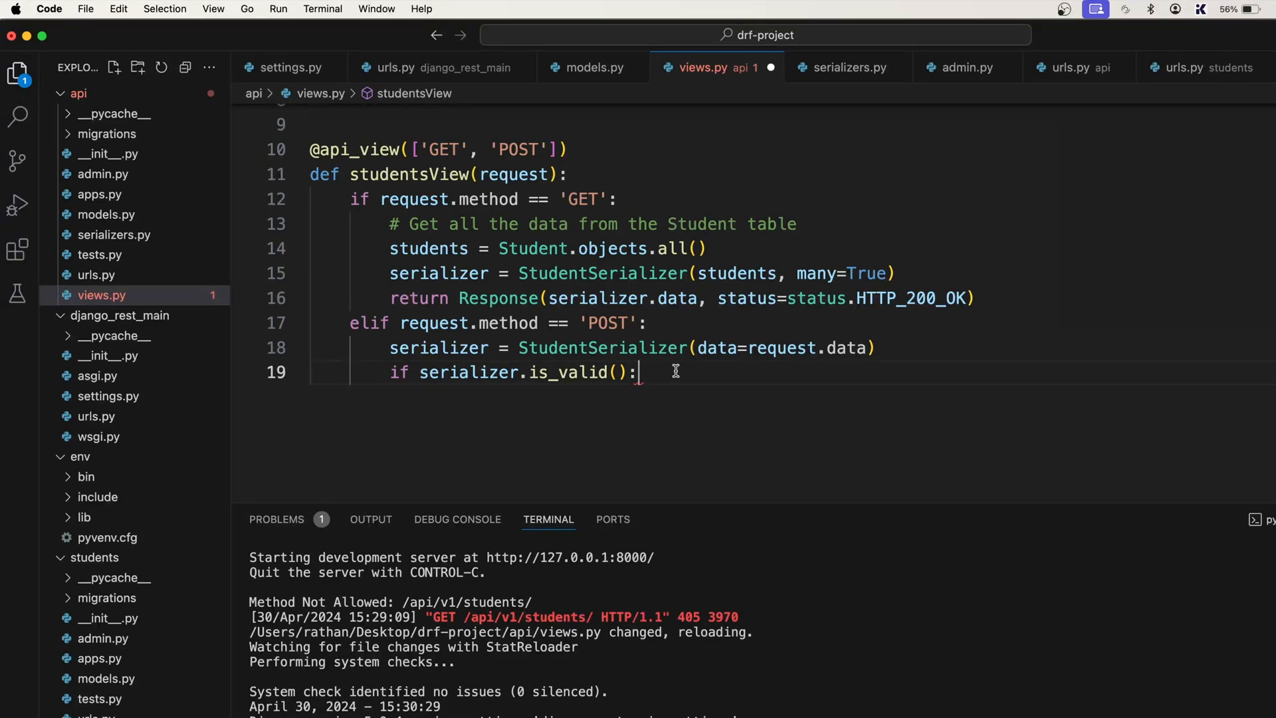
Complete if serializer.is_valid(): and call serializer.save() inside it.
{"action": "double_click", "coordinate": [464, 372]}
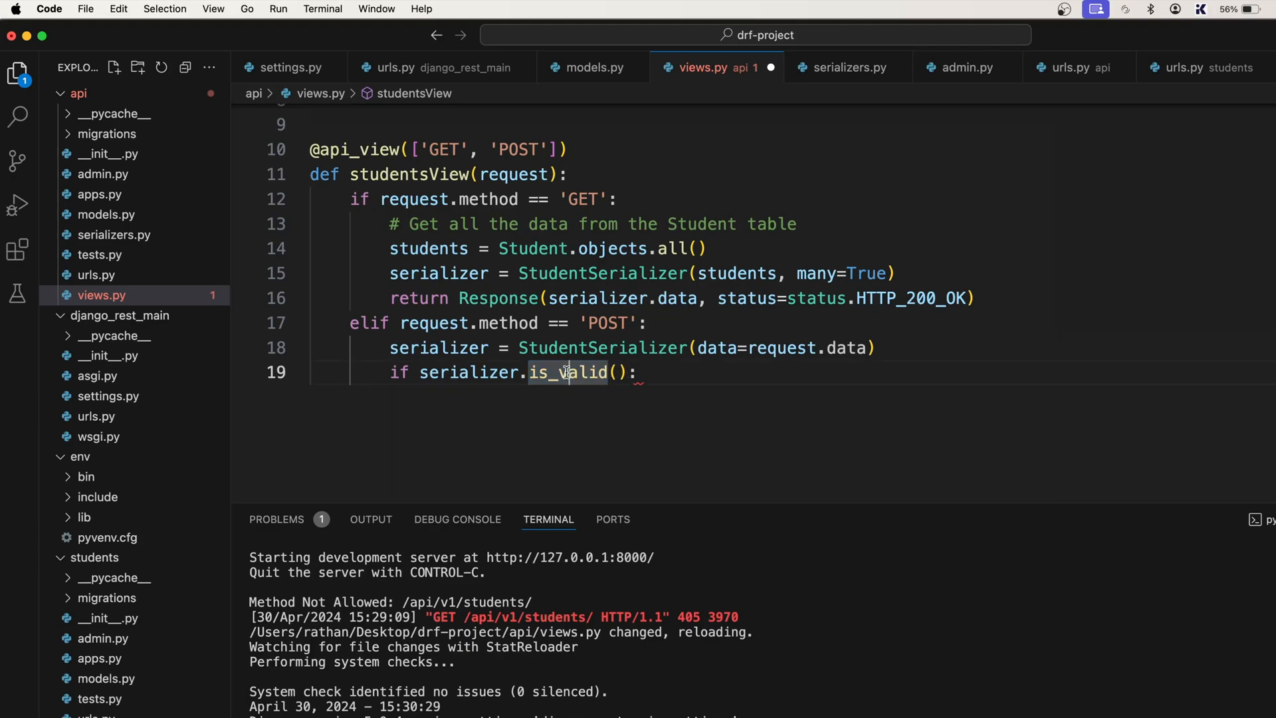
{"action": "left_click", "coordinate": [639, 372]}
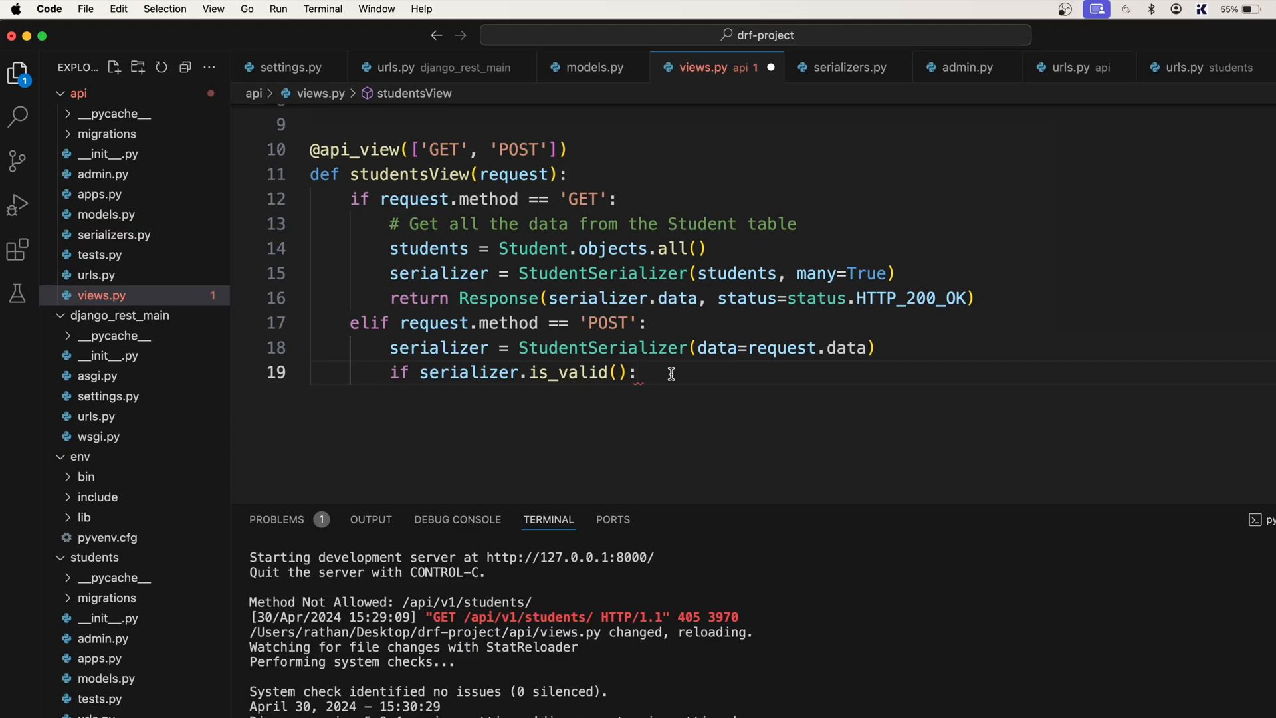
{"action": "double_click", "coordinate": [471, 372]}
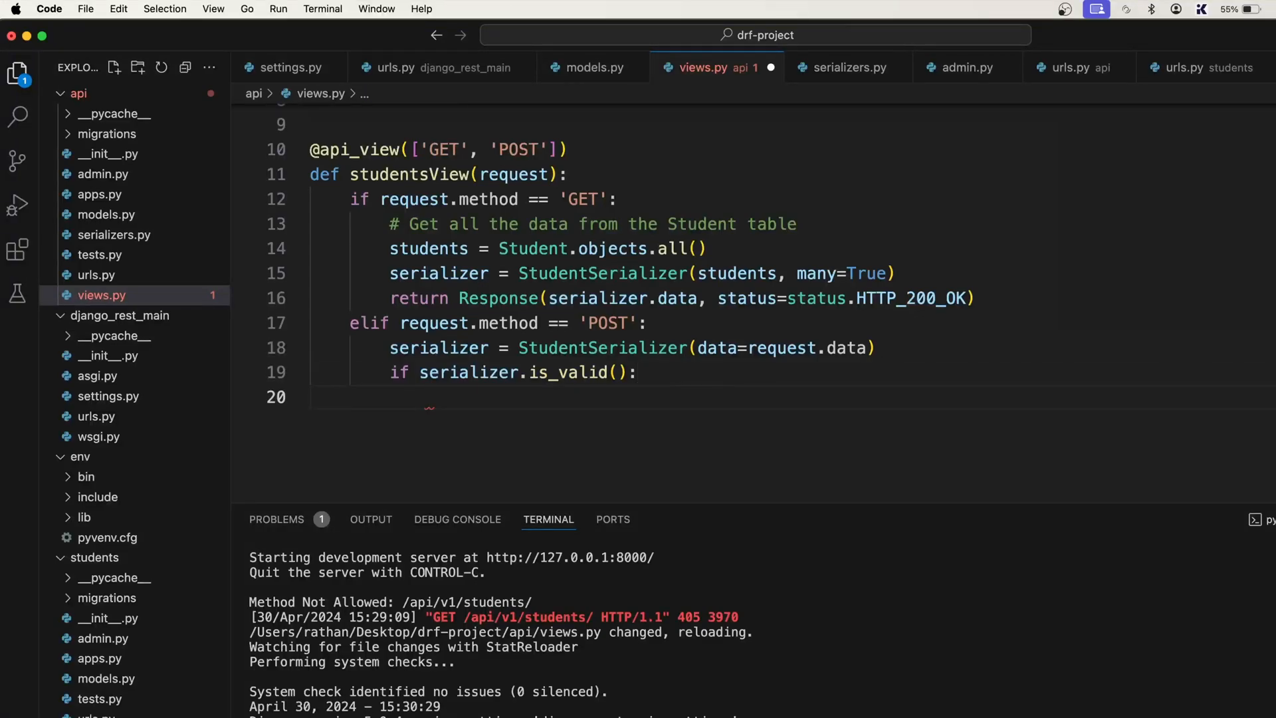
{"action": "type", "text": "ser"}
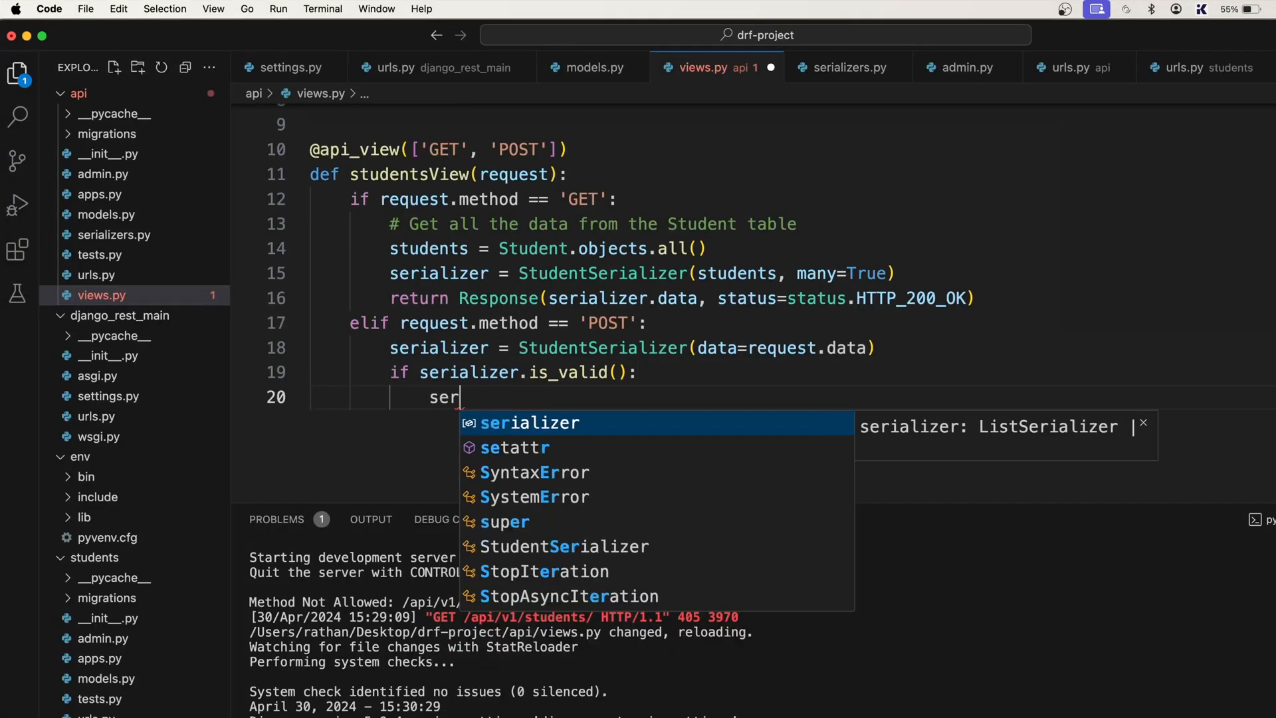
{"action": "type", "text": "ializer.save"}
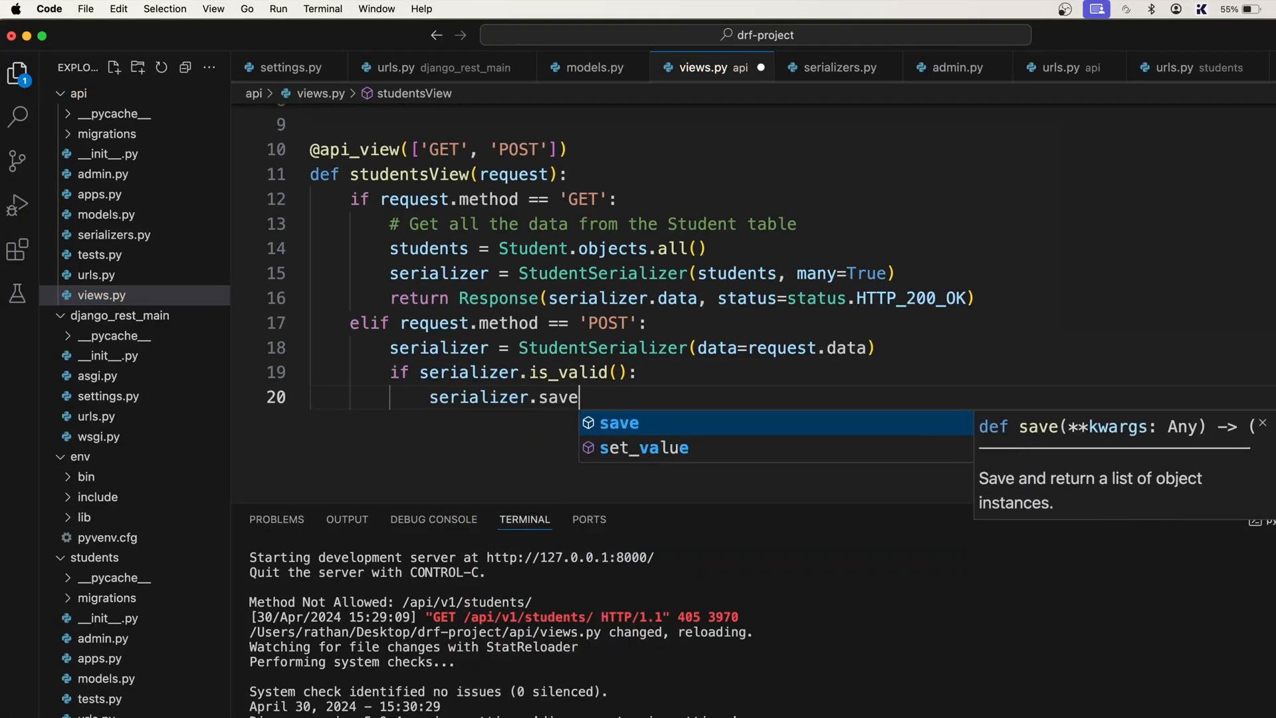
{"action": "type", "text": "()"}
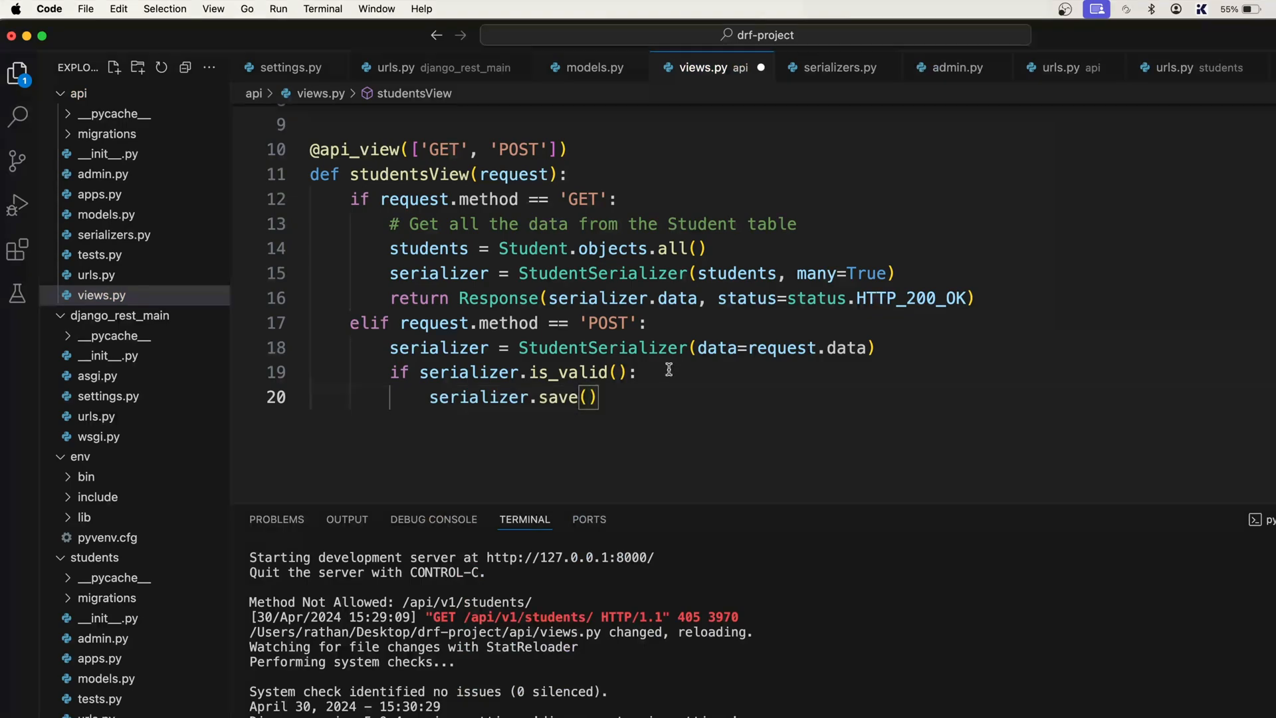
{"action": "double_click", "coordinate": [561, 397]}
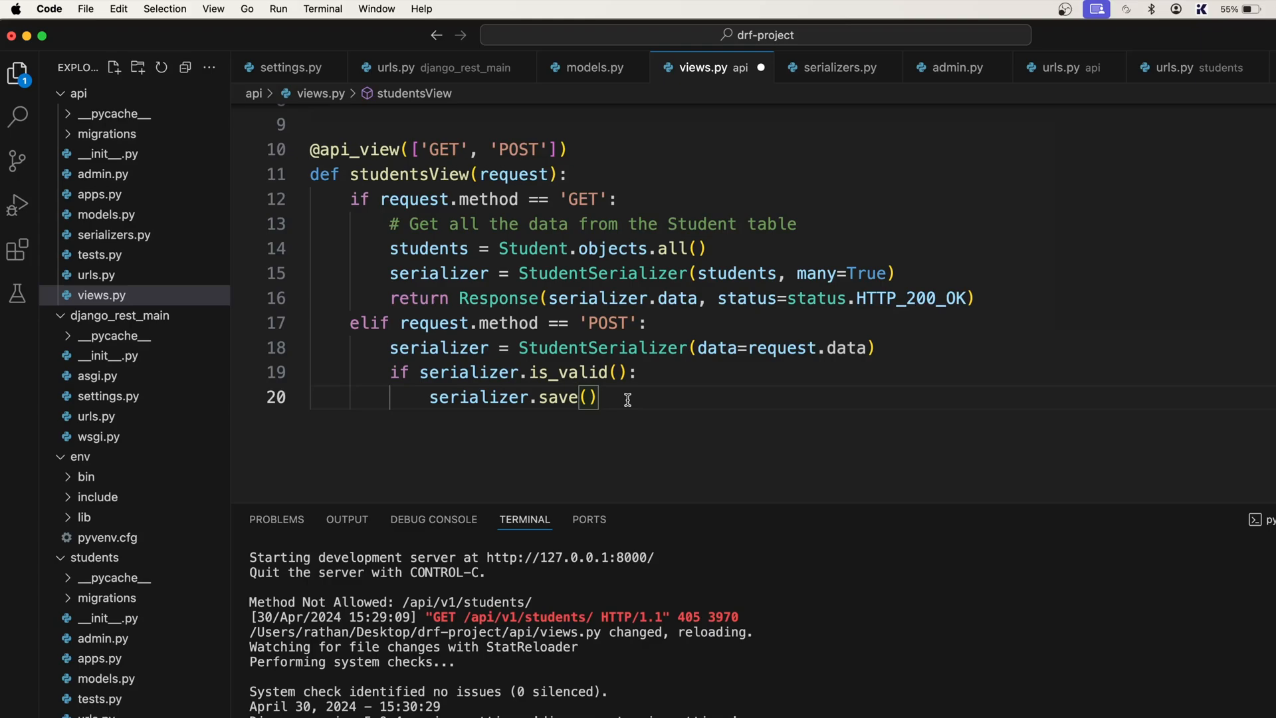
{"action": "double_click", "coordinate": [438, 347]}
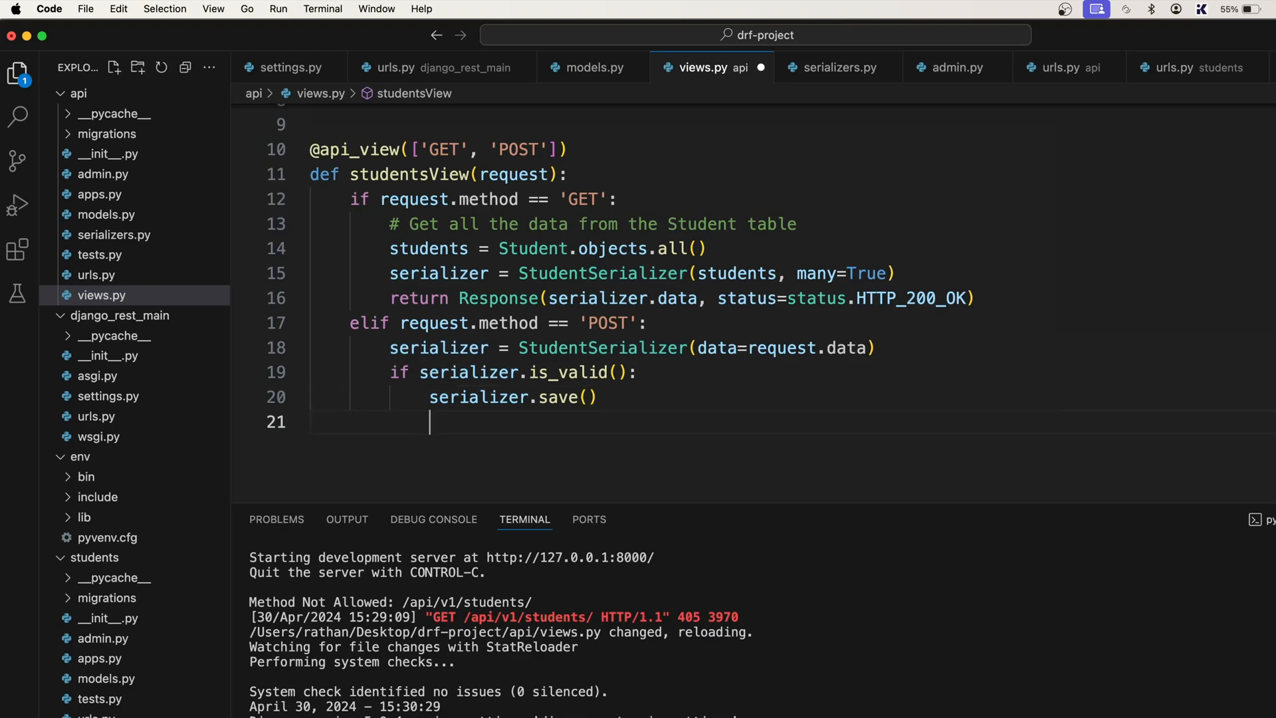
Return Response(serializer.data, status=status.HTTP_201_CREATED) after a successful save.
{"action": "type", "text": "return"}
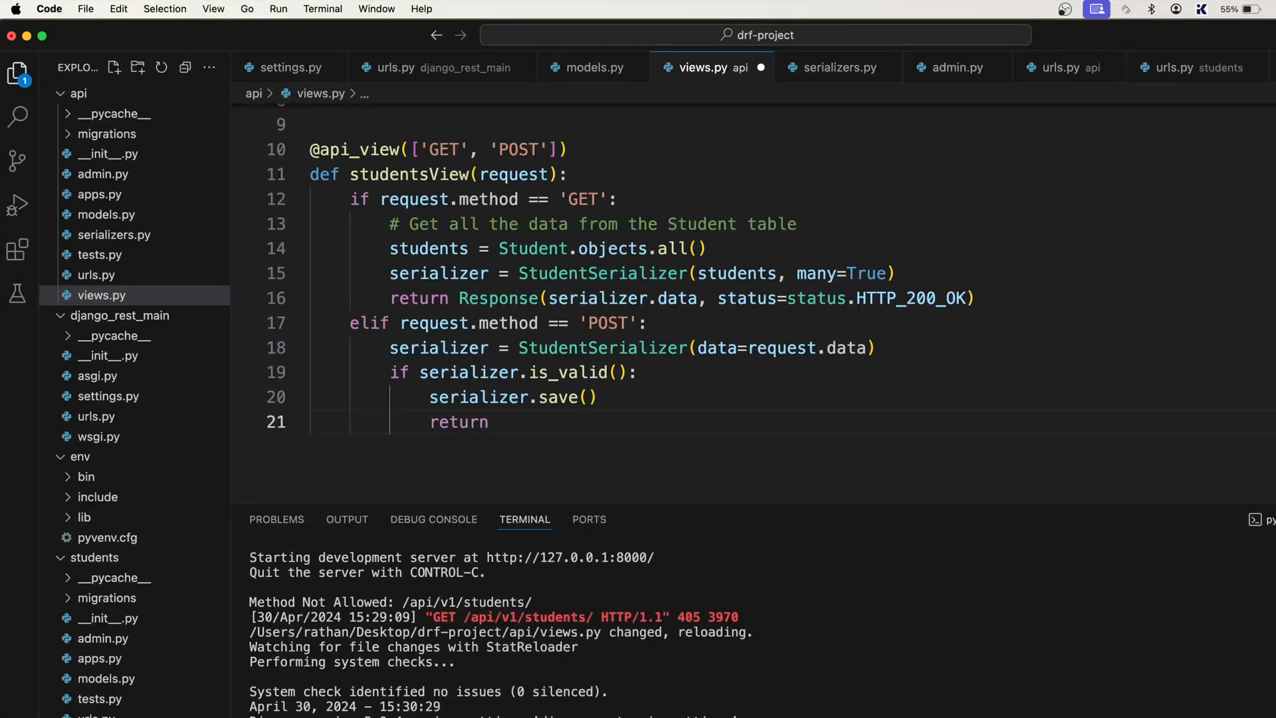
{"action": "type", "text": "Response"}
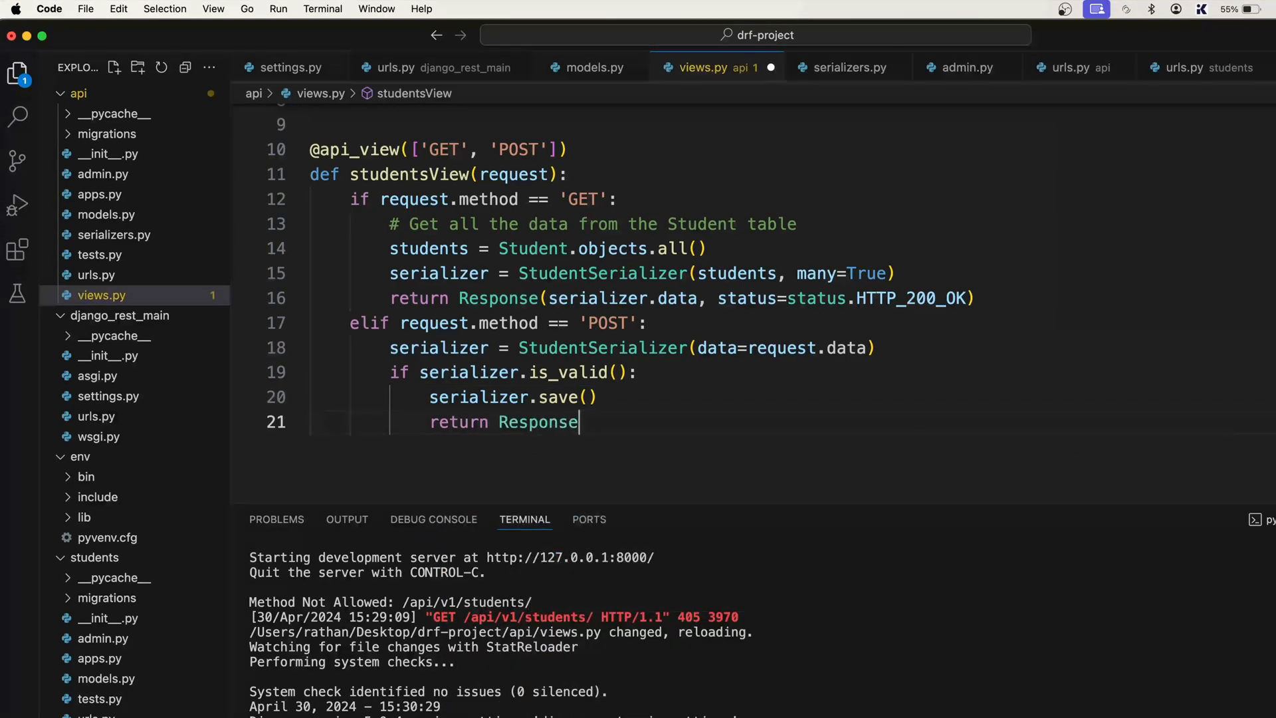
{"action": "type", "text": "("}
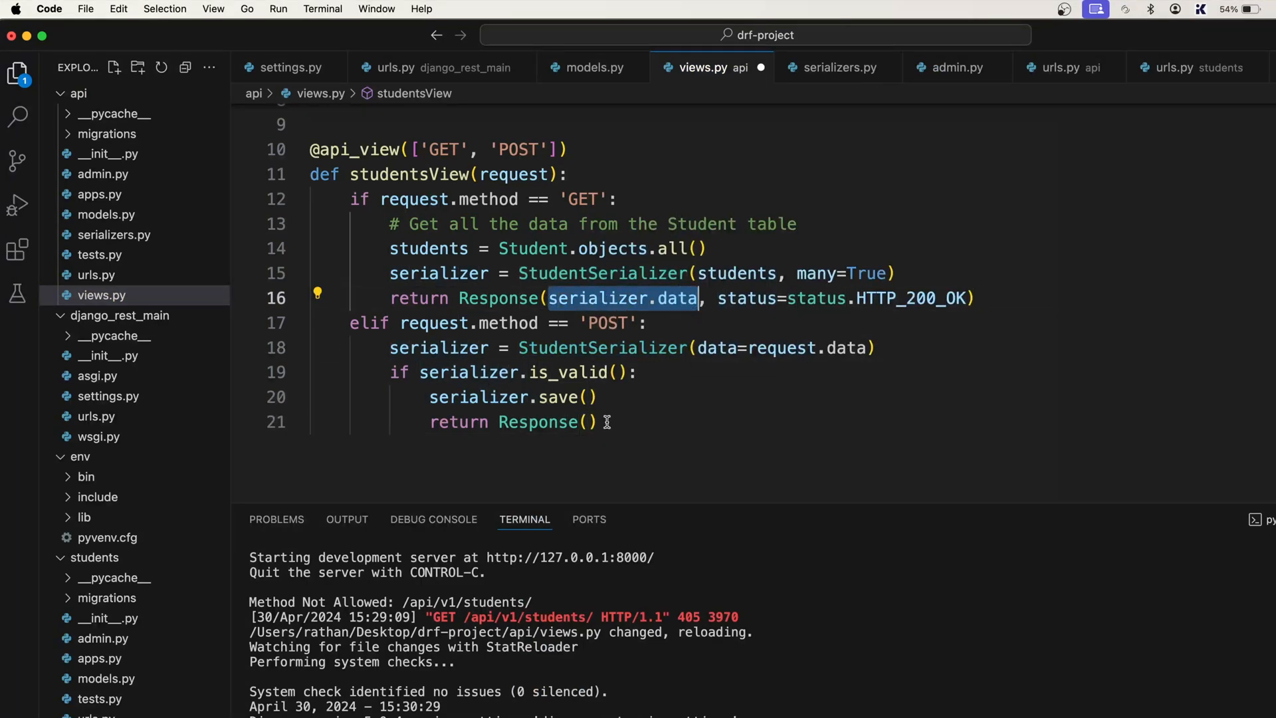
{"action": "type", "text": "serializer.data"}
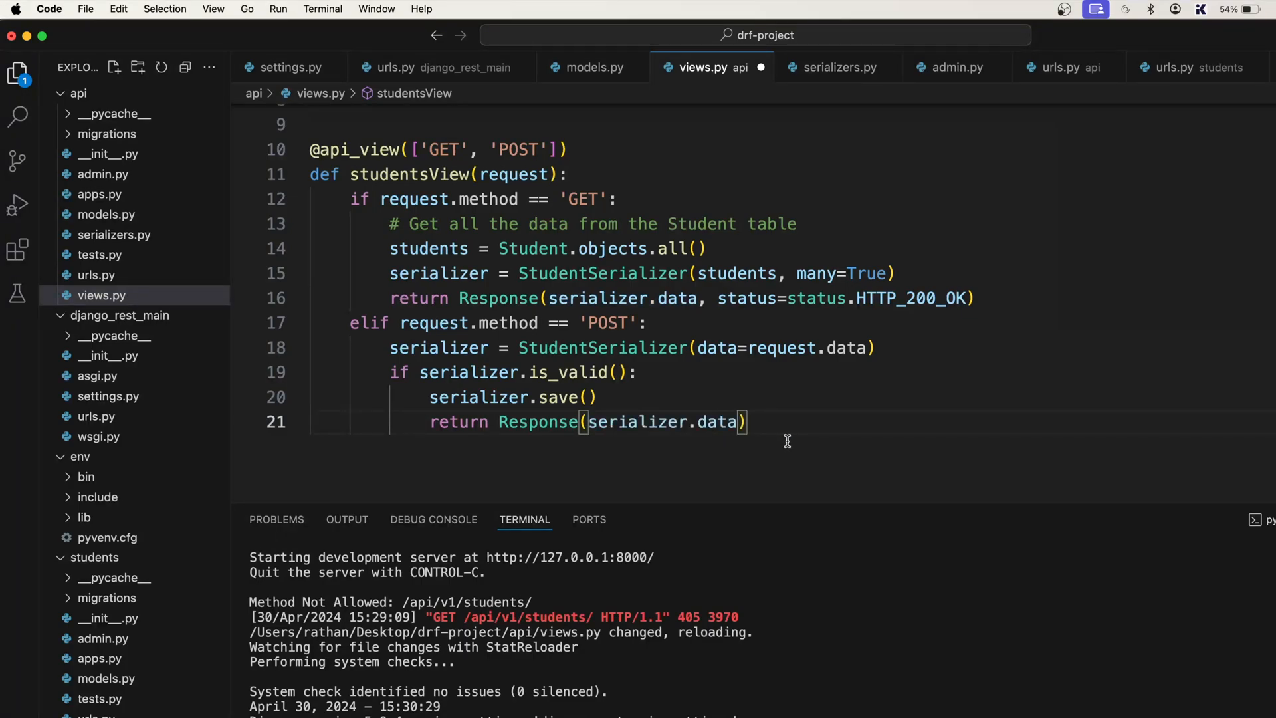
{"action": "type", "text": ", status="}
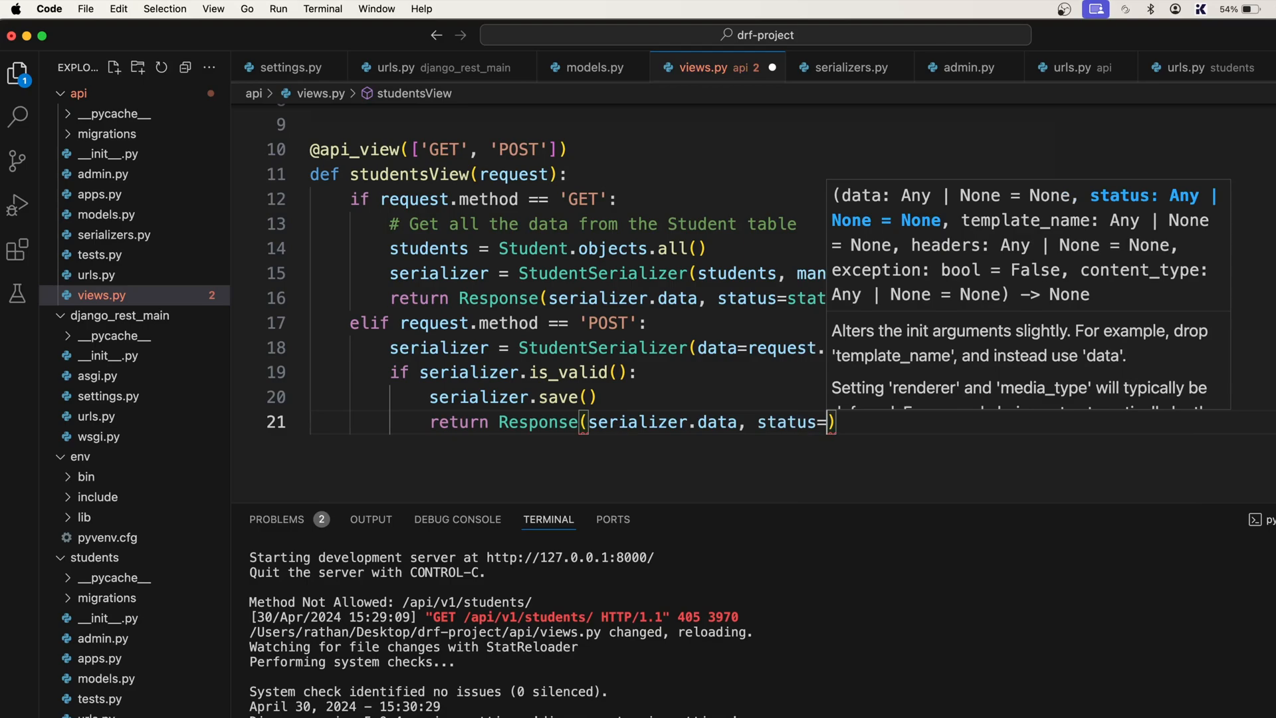
{"action": "type", "text": "status"}
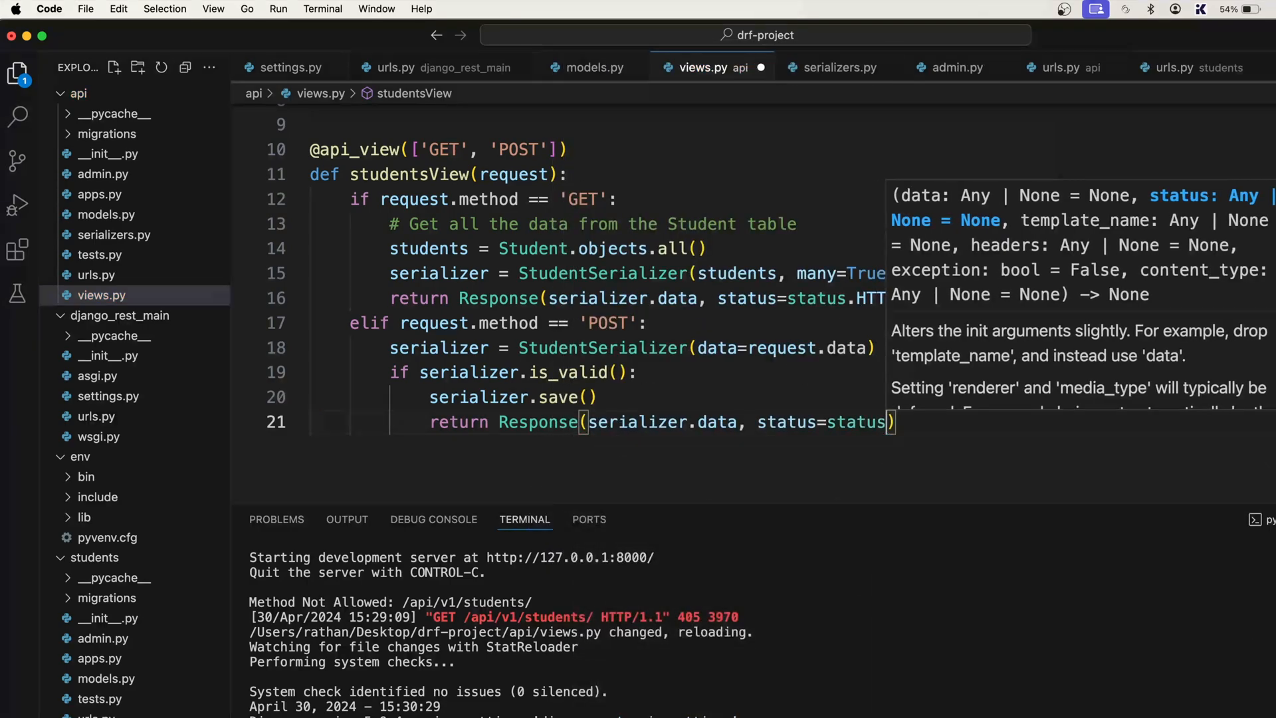
{"action": "type", "text": "HTTP_201_CREATED"}
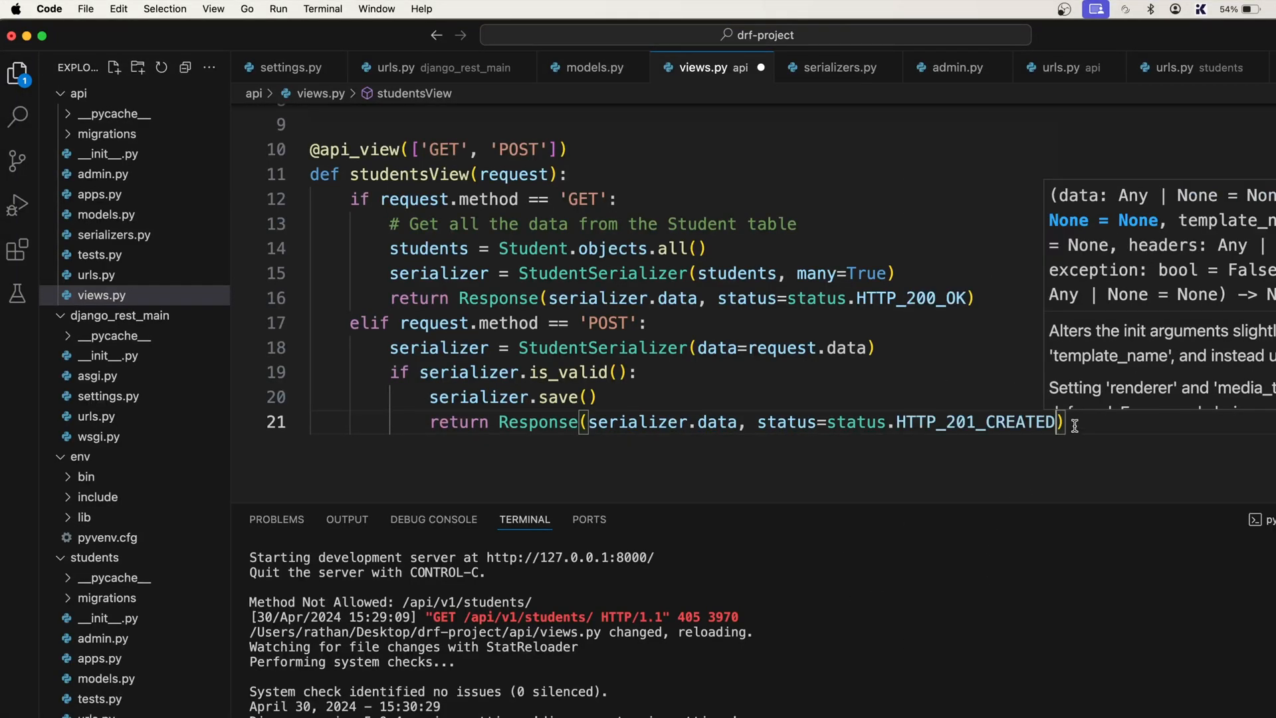
{"action": "double_click", "coordinate": [977, 421]}
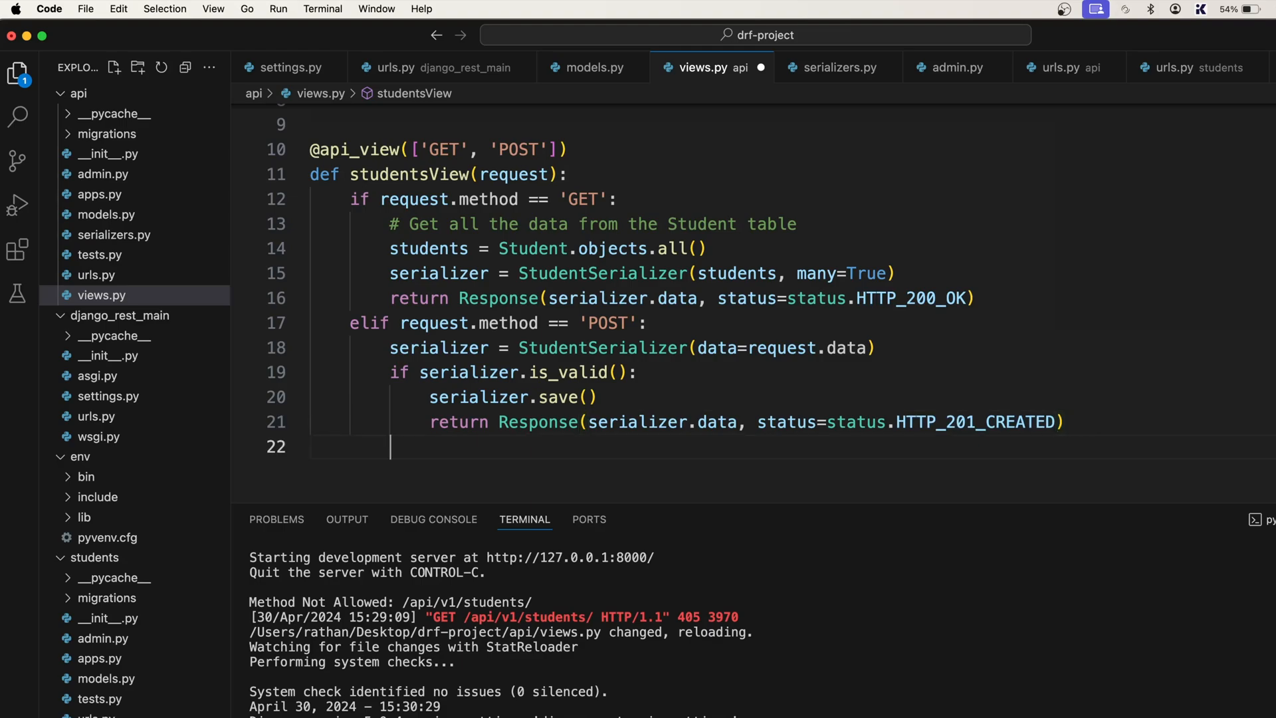
Add the fallback return Response(serializer.errors, ...) when validation fails.
{"action": "double_click", "coordinate": [567, 373]}
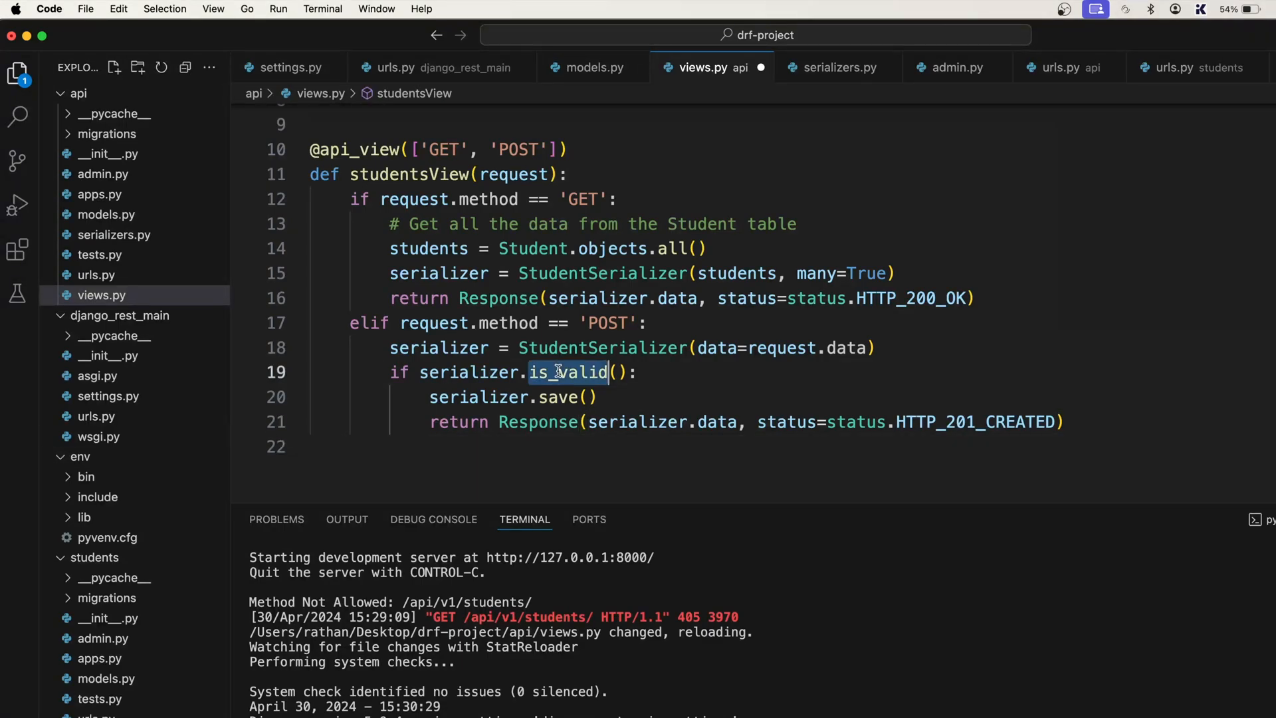
{"action": "type", "text": "r"}
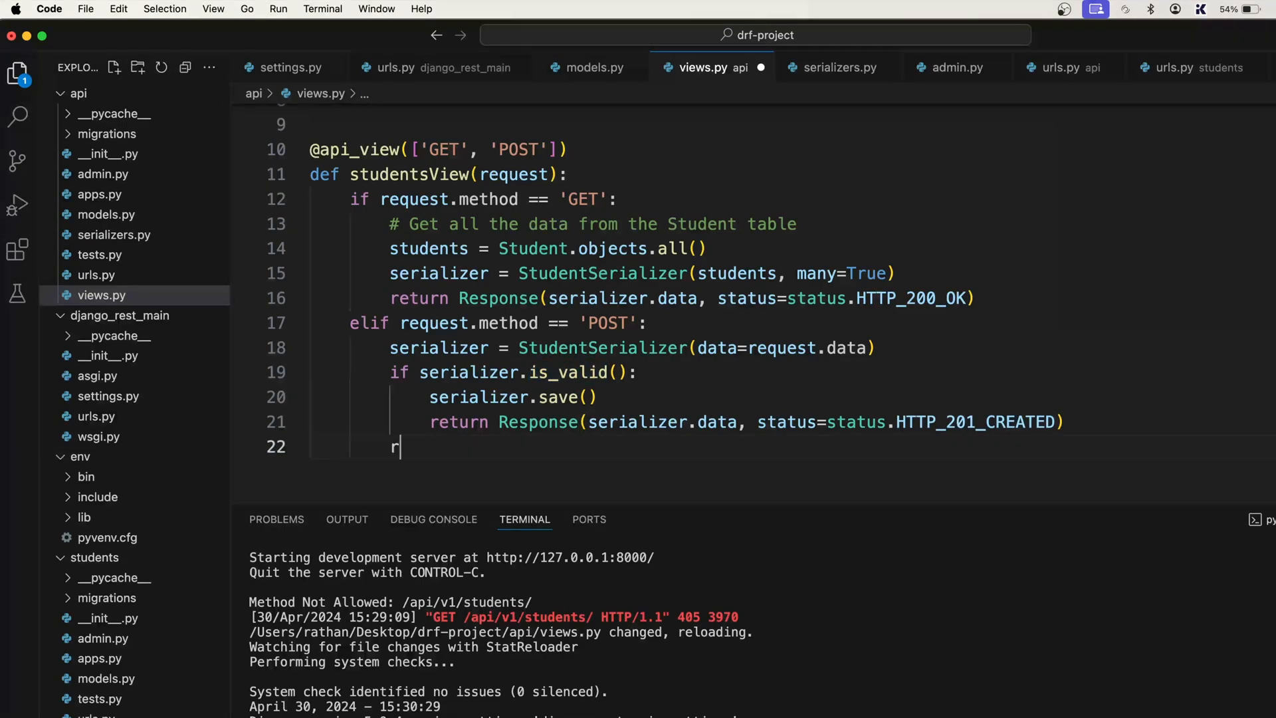
{"action": "type", "text": "eturn"}
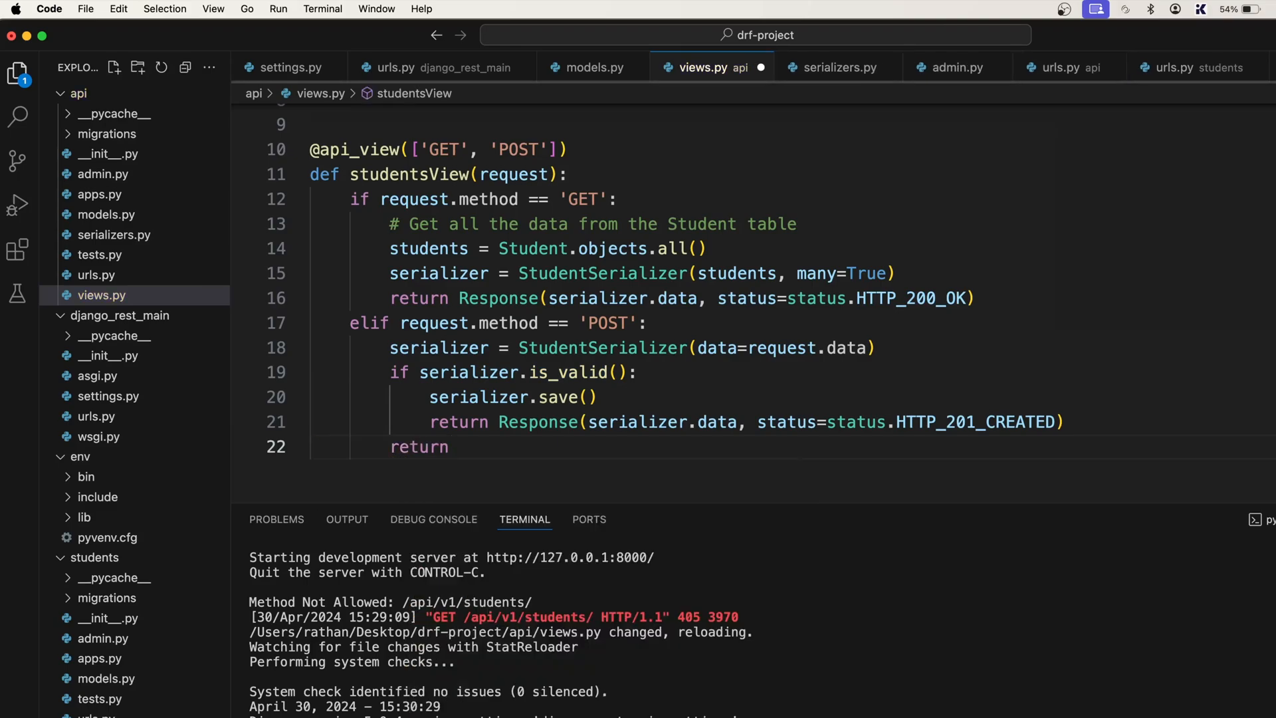
{"action": "type", "text": "R"}
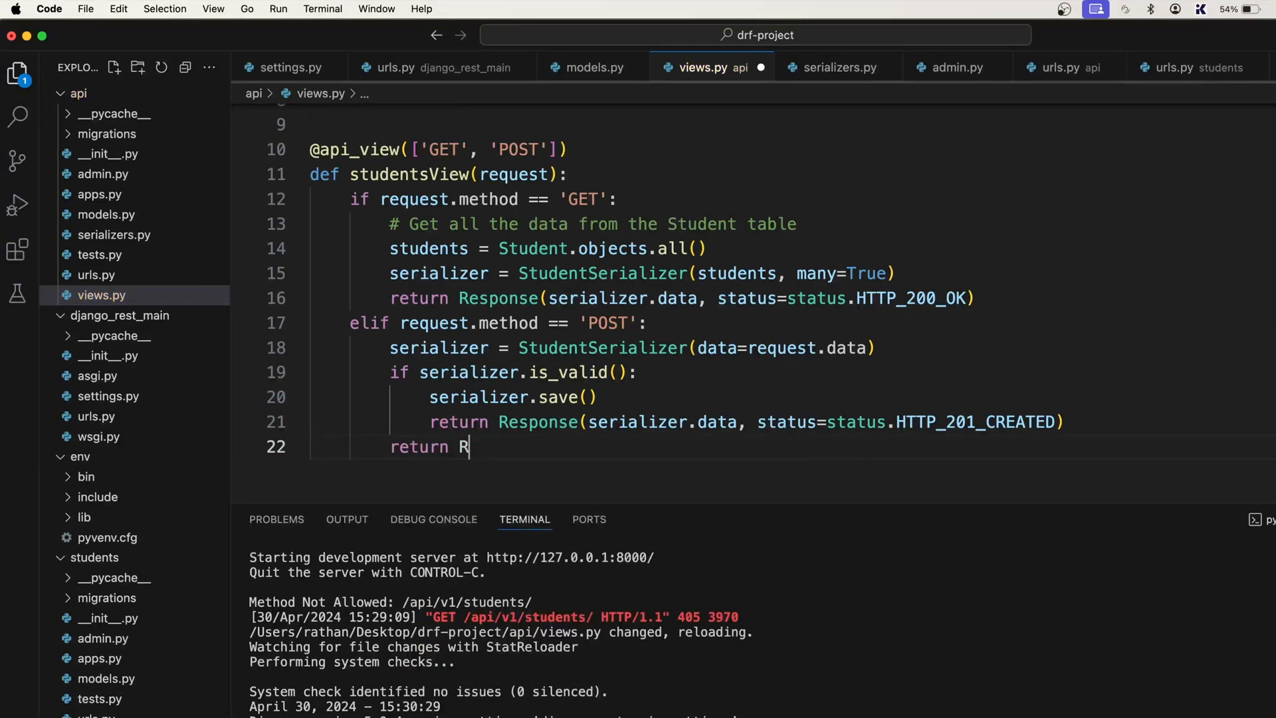
{"action": "type", "text": "esponse("}
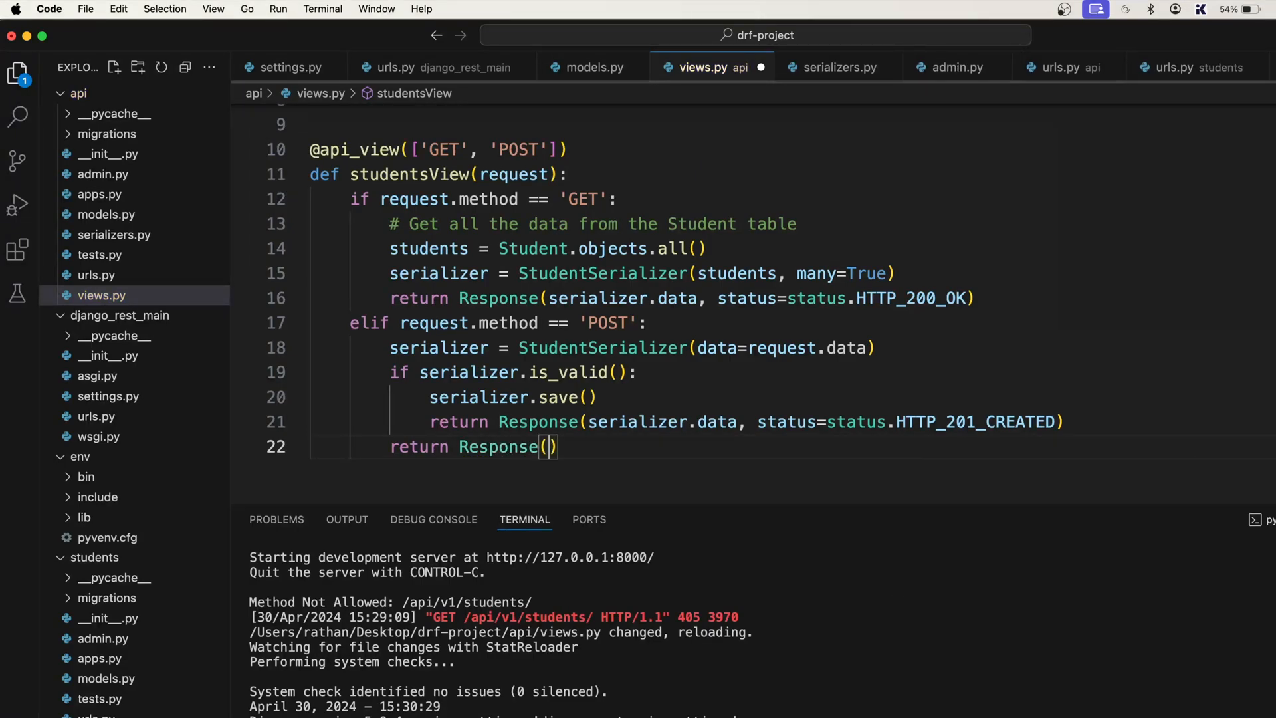
{"action": "type", "text": "serializer"}
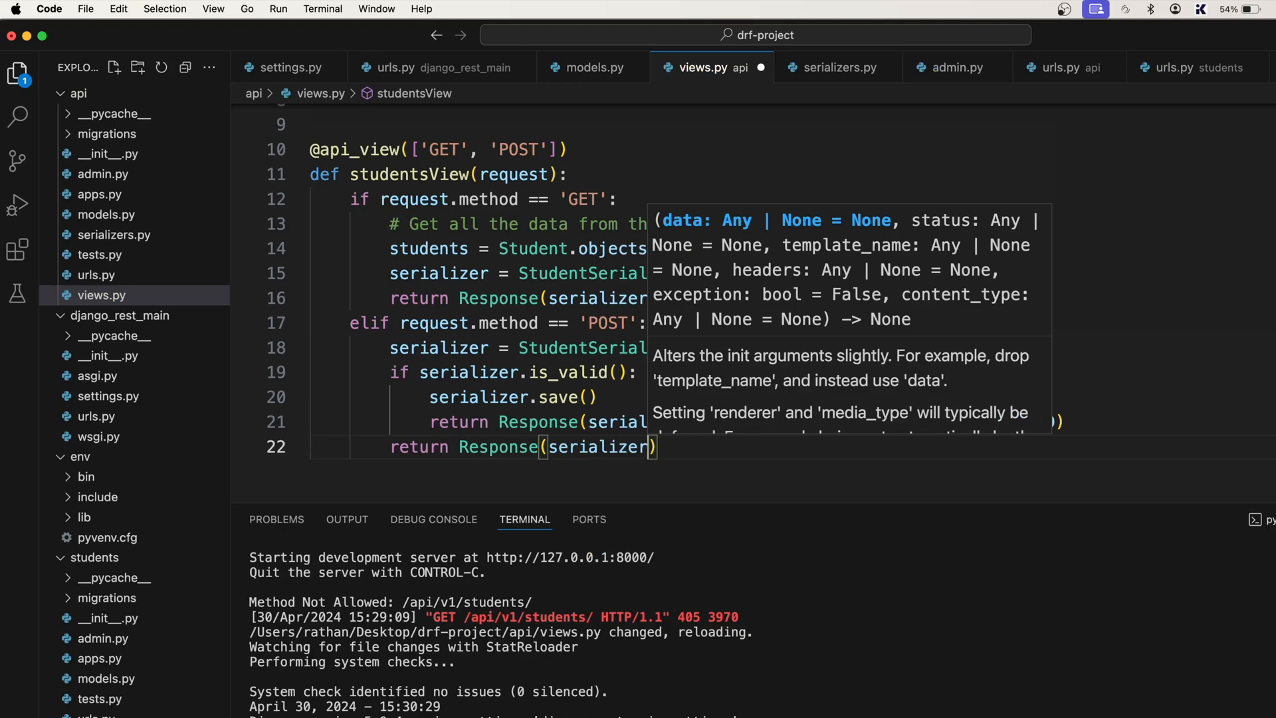
{"action": "type", "text": ".errors"}
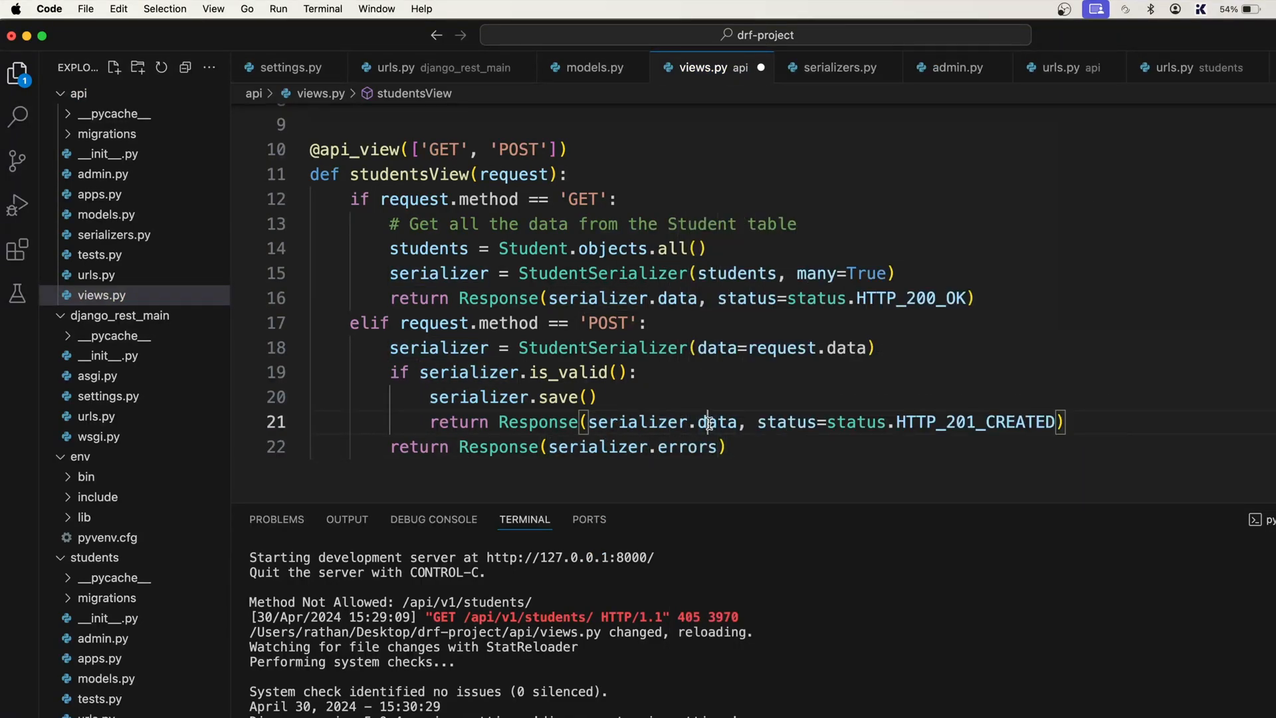
{"action": "double_click", "coordinate": [686, 447]}
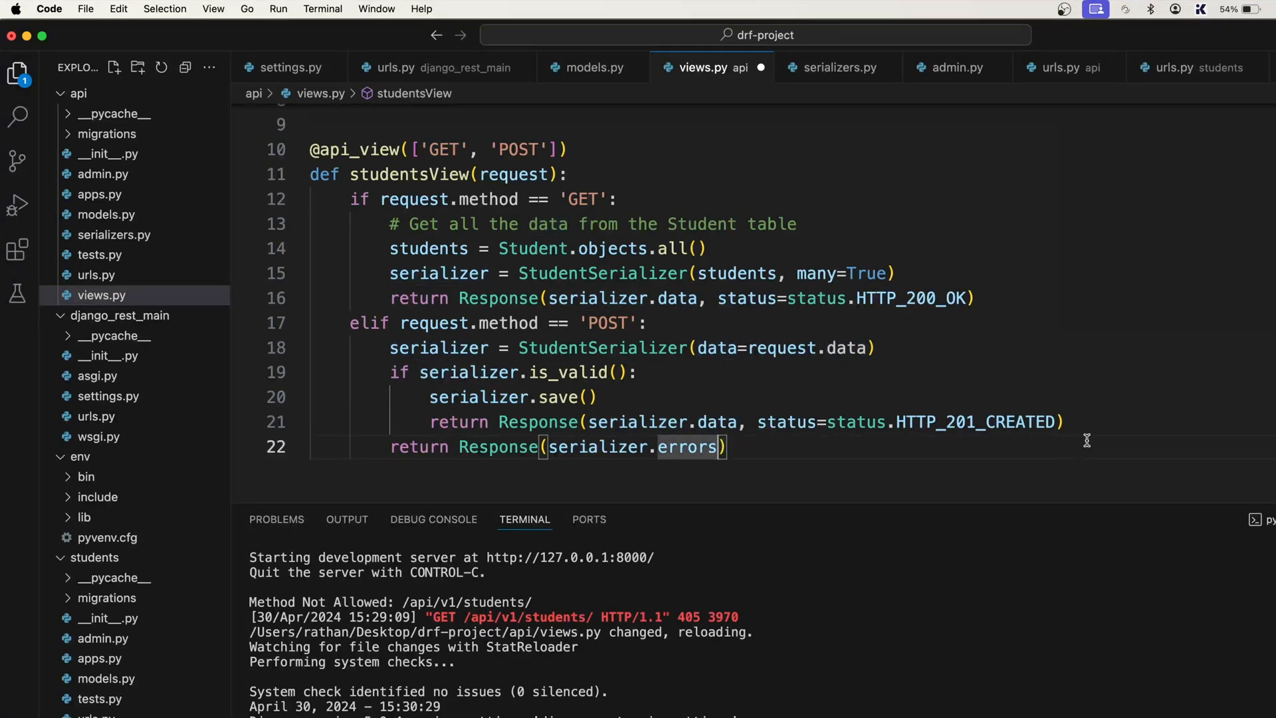
Print serializer.errors before the fallback and give it a status=status.HTTP_... error code.
{"action": "key", "text": "Enter"}
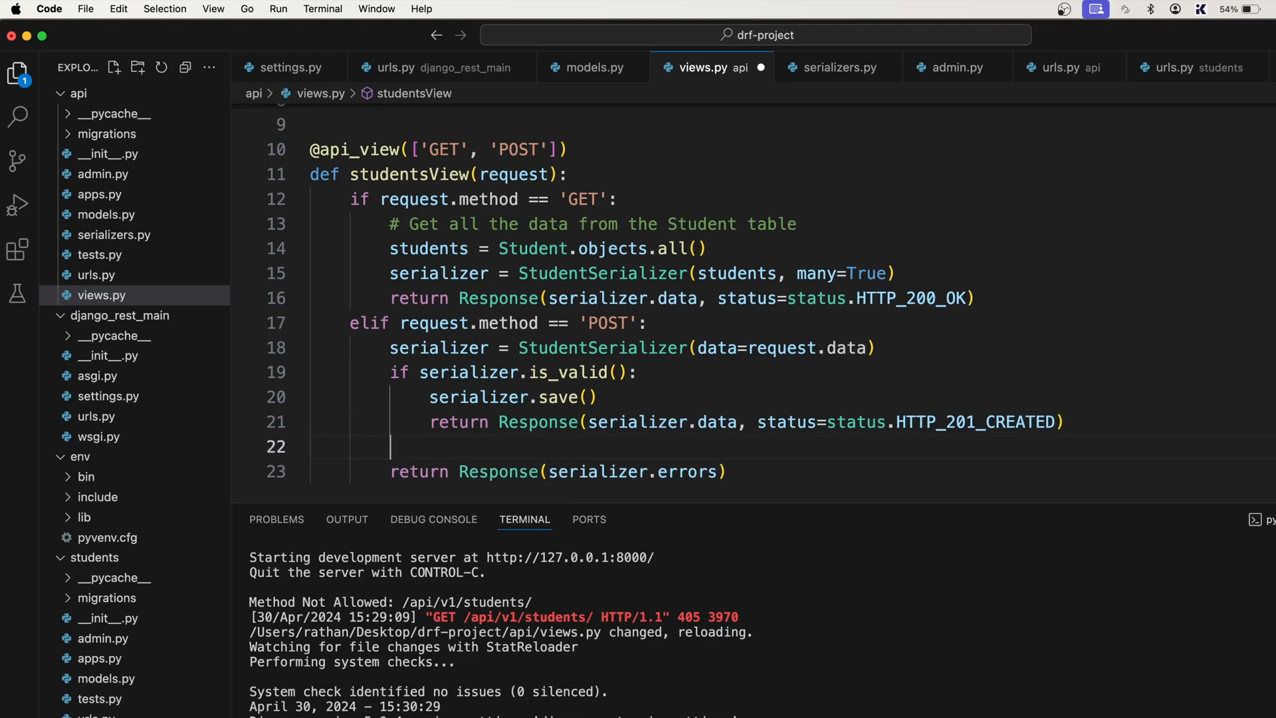
{"action": "type", "text": "print("}
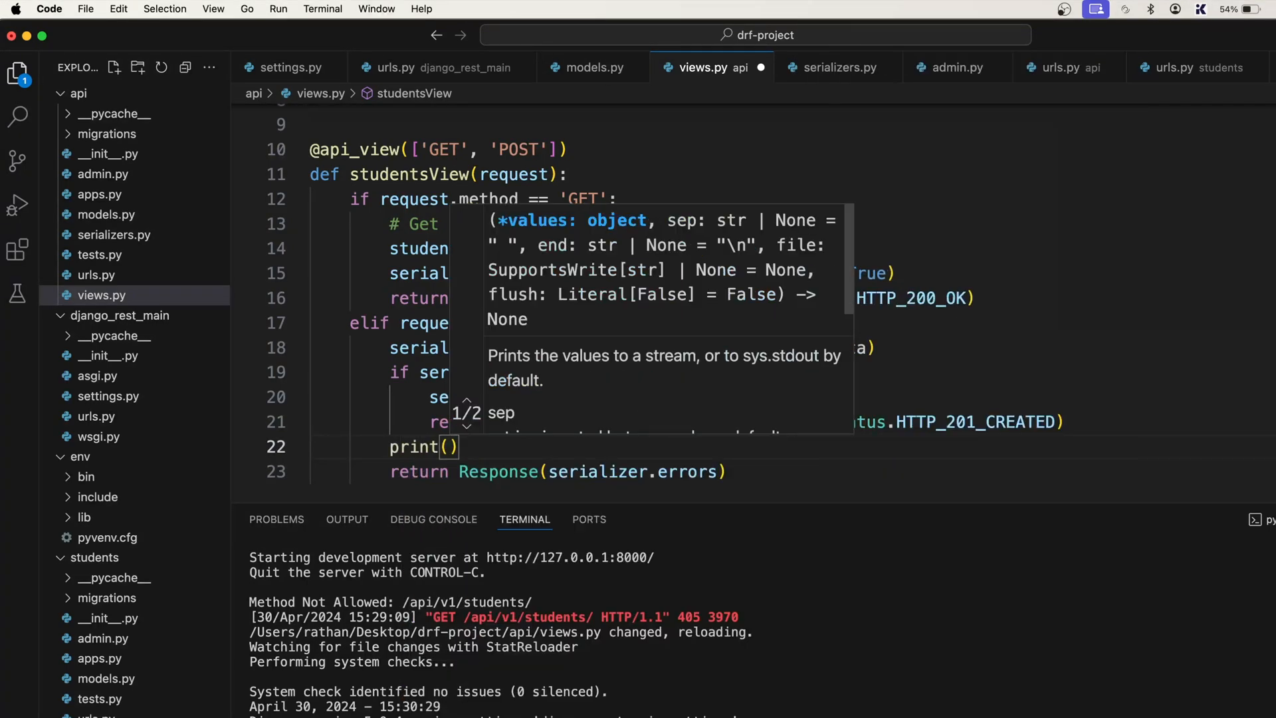
{"action": "type", "text": "serializer"}
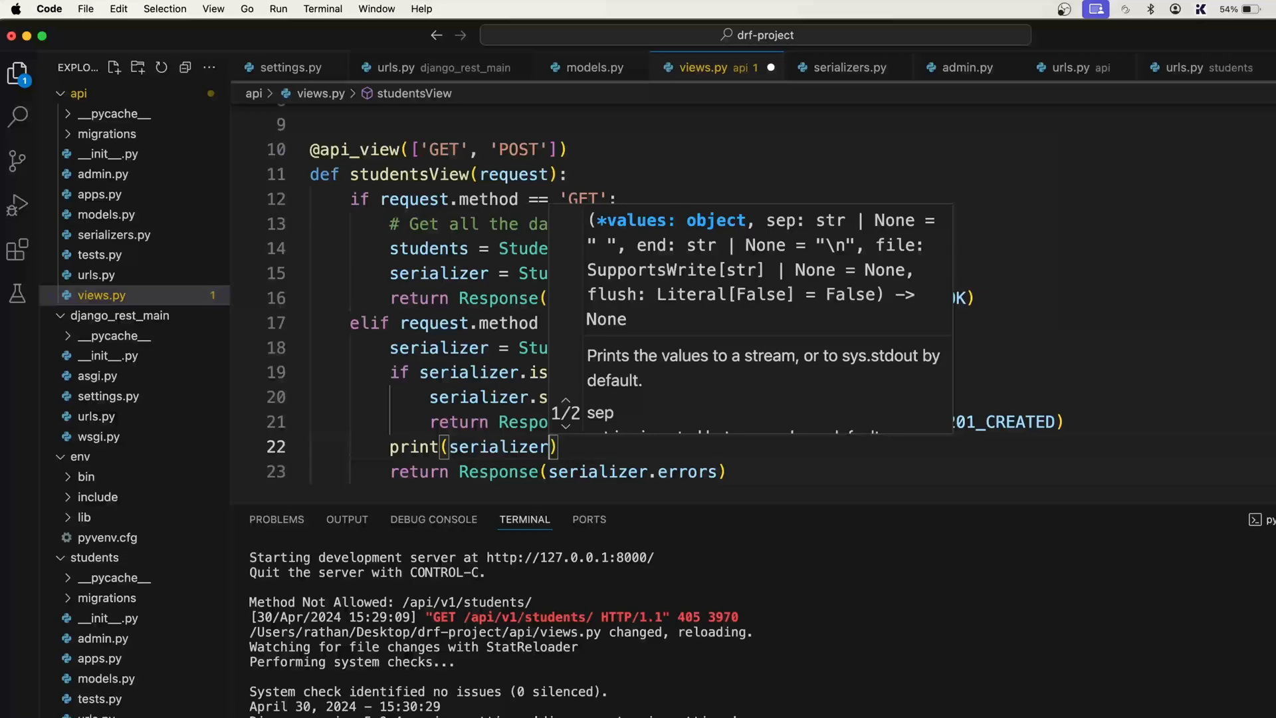
{"action": "type", "text": ".errors"}
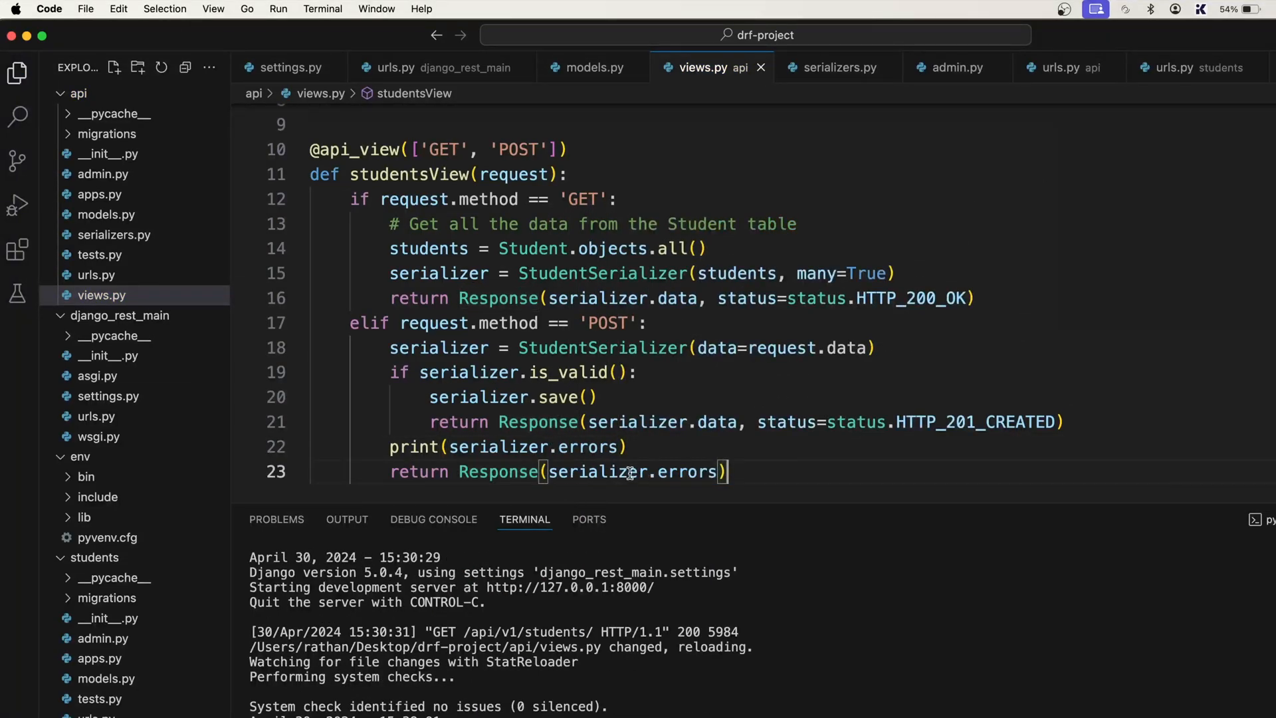
{"action": "type", "text": ","}
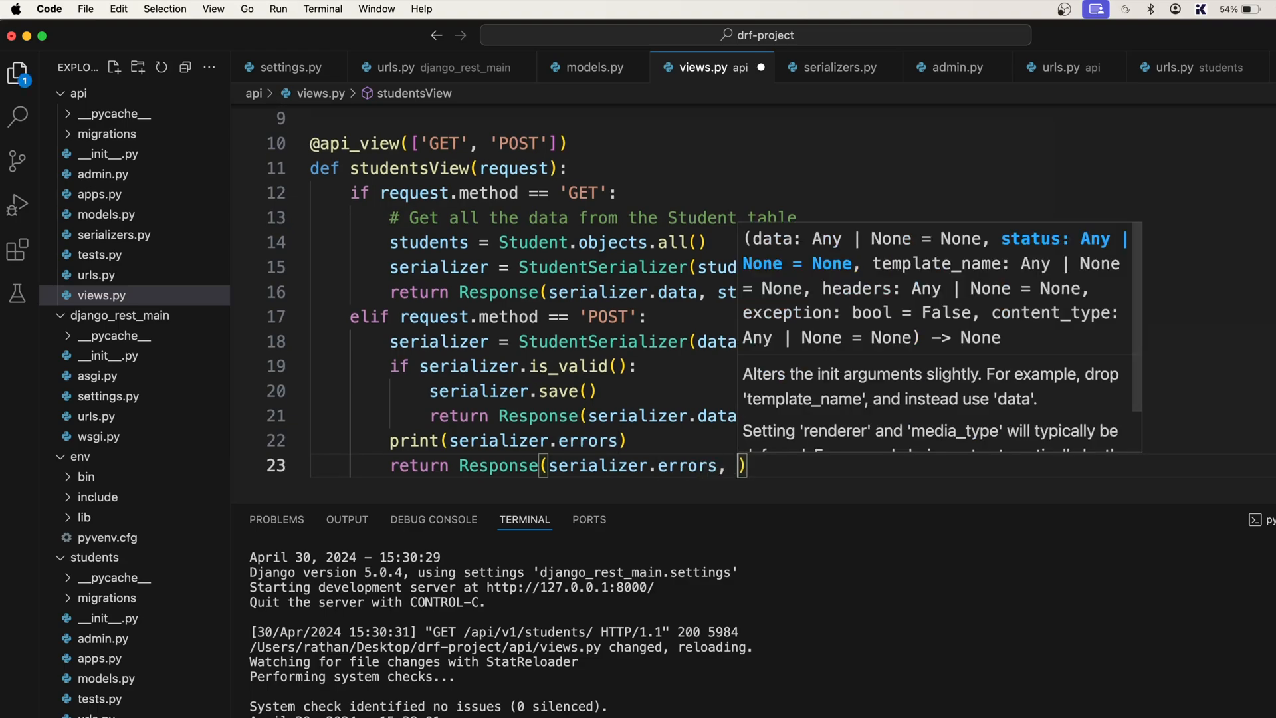
{"action": "type", "text": "status=status."}
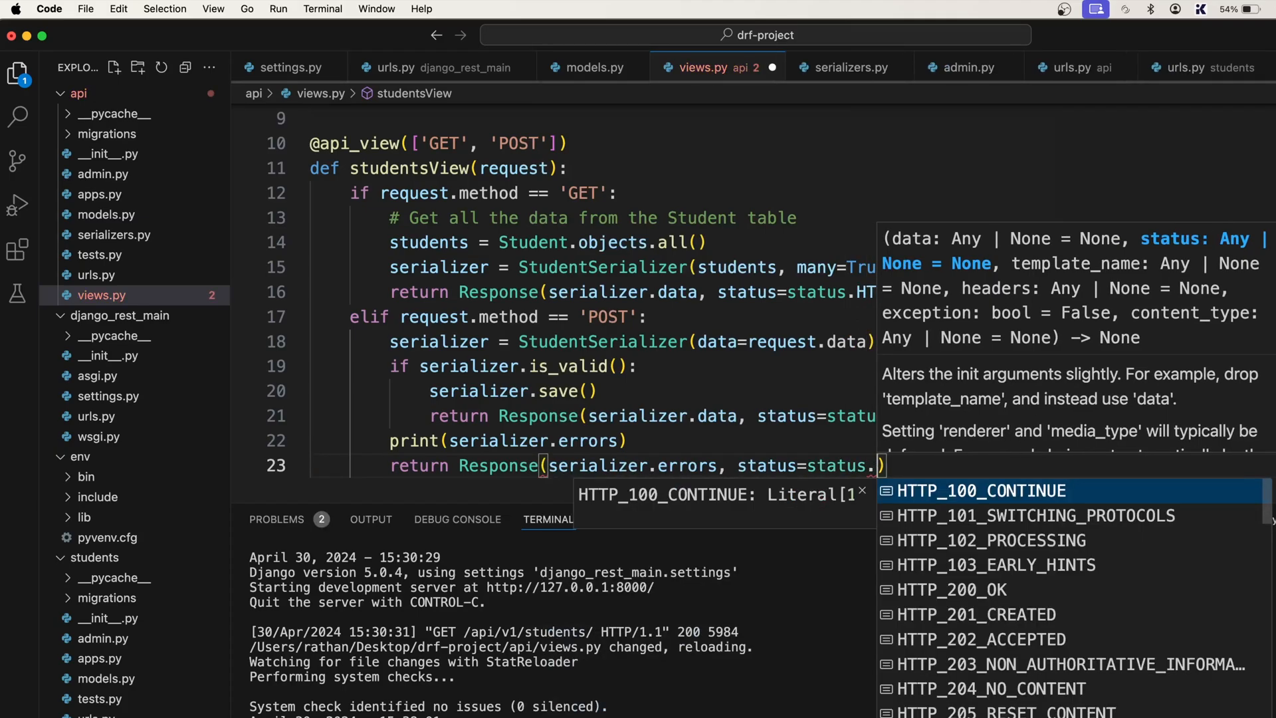
{"action": "type", "text": "Htt"}
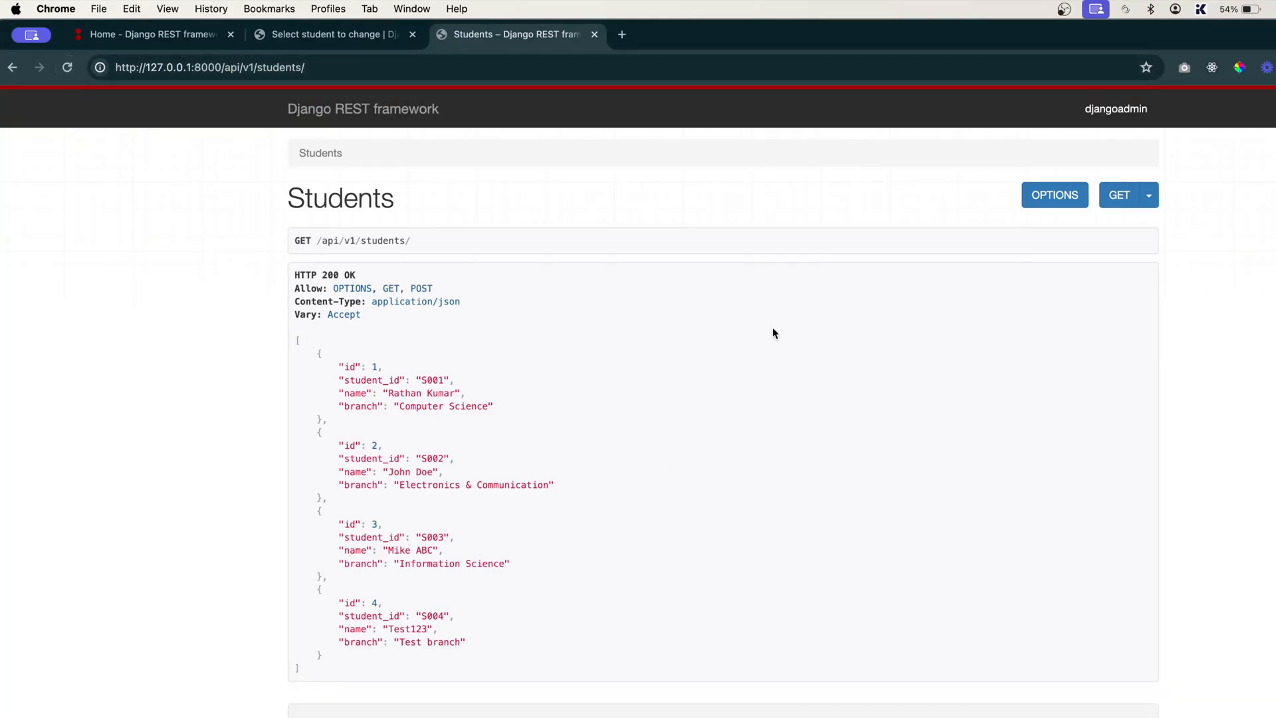
{"action": "scroll", "scroll_direction": "down", "scroll_amount": 3}
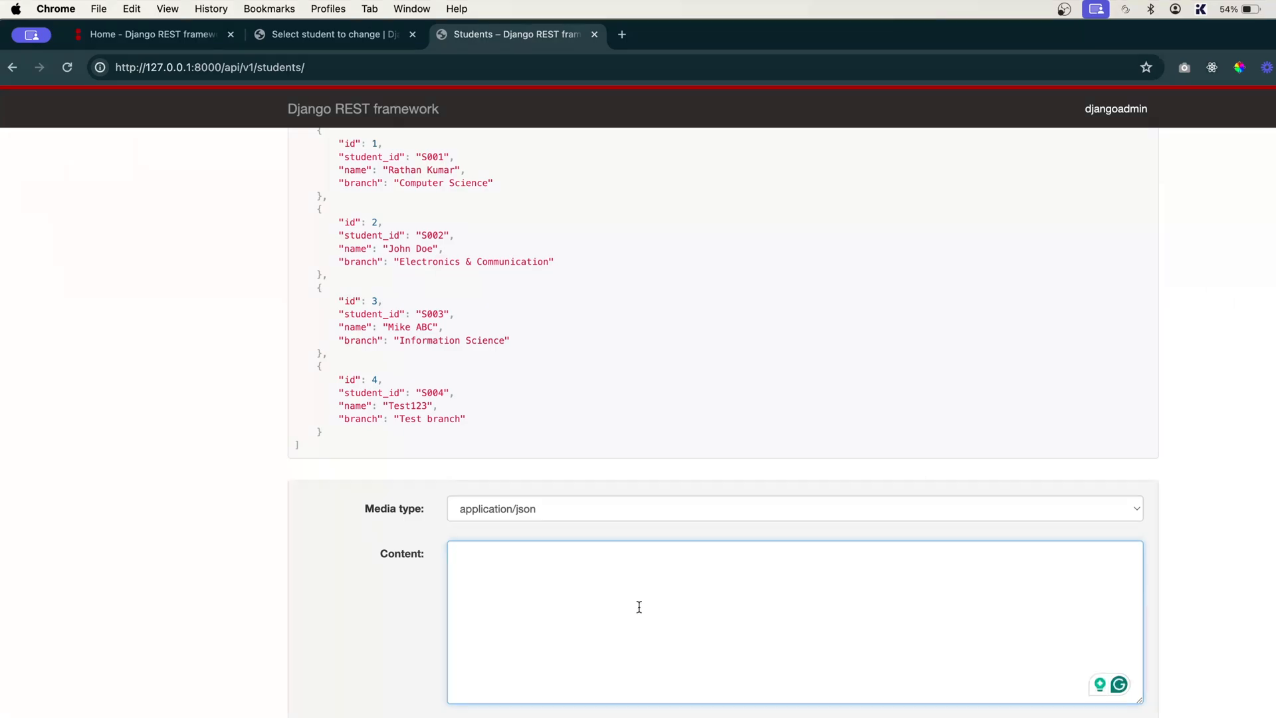
{"action": "mouse_move", "coordinate": [802, 700]}
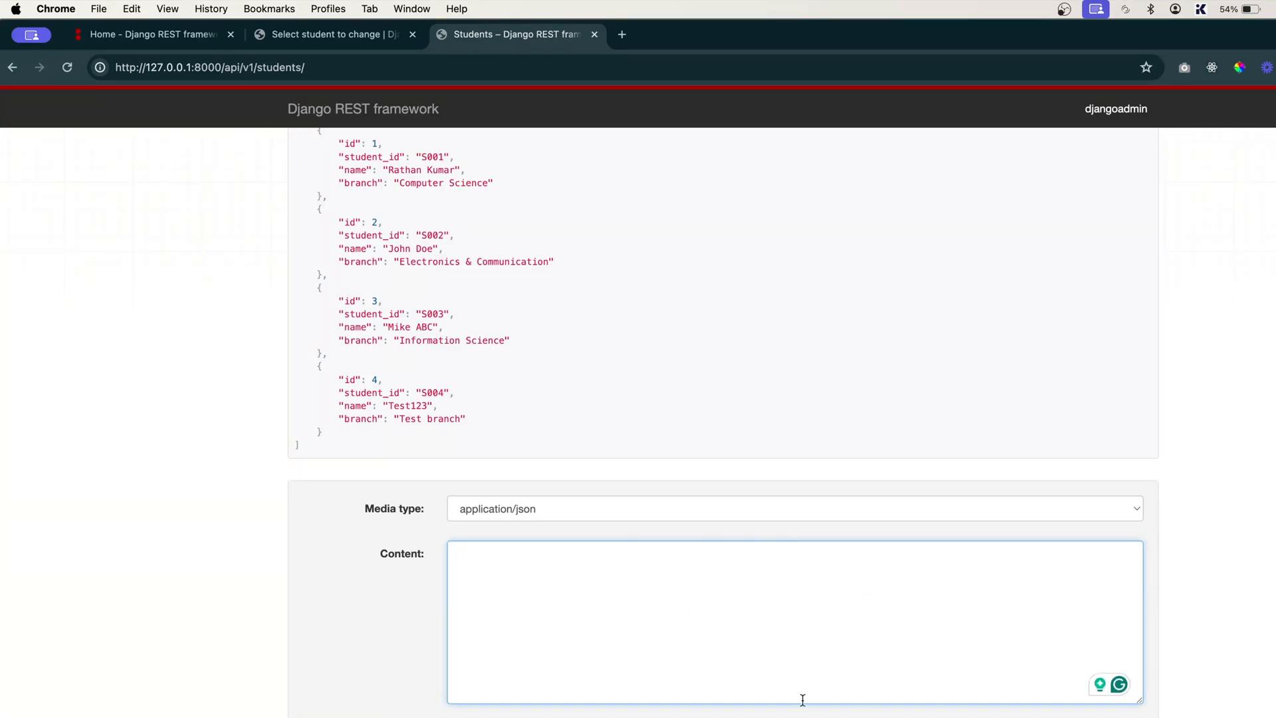
{"action": "scroll", "scroll_direction": "down", "scroll_amount": 3}
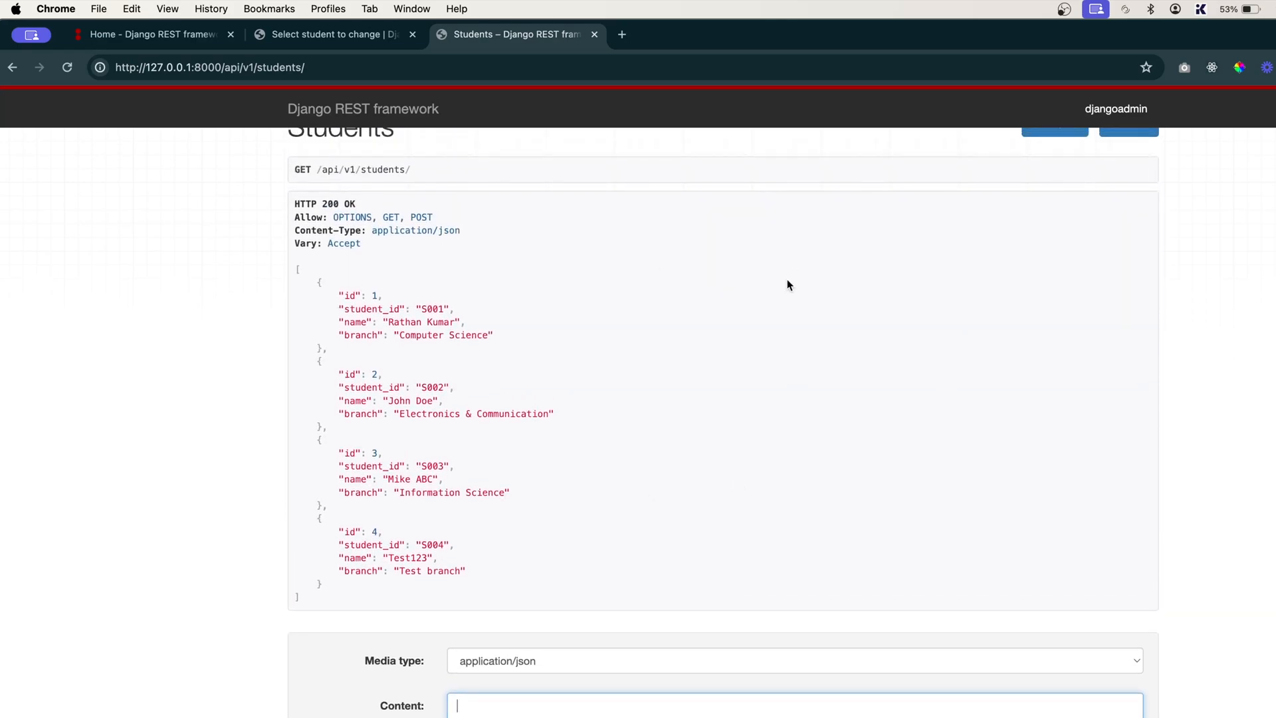
{"action": "scroll", "scroll_direction": "down", "scroll_amount": 3}
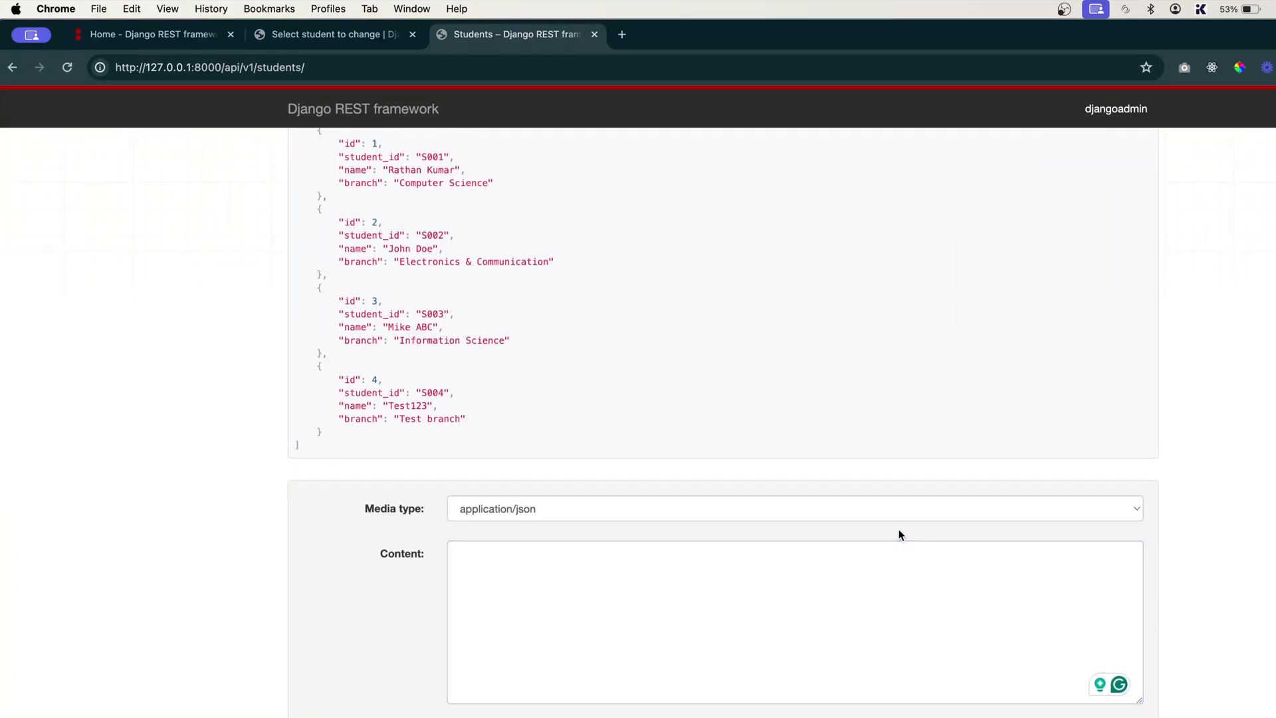
{"action": "left_click", "coordinate": [793, 622]}
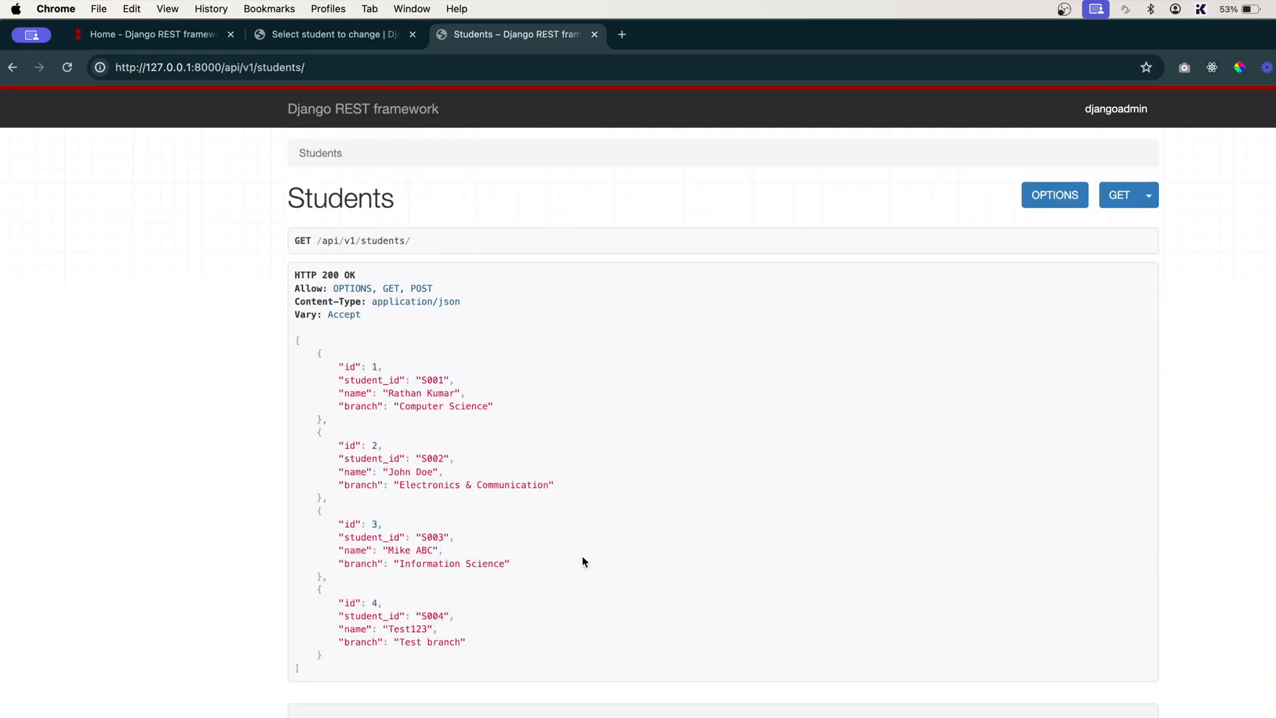
{"action": "left_click_drag", "start_coordinate": [306, 274], "coordinate": [376, 536]}
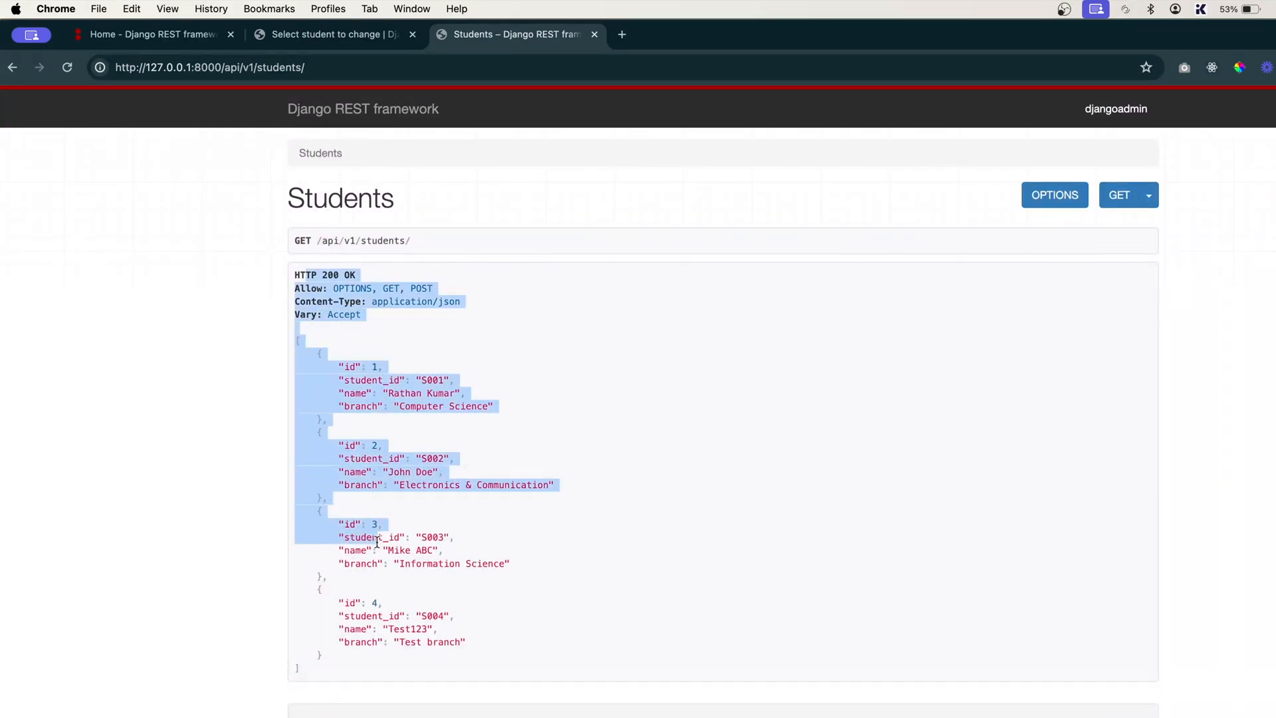
{"action": "scroll", "scroll_direction": "down", "scroll_amount": 3}
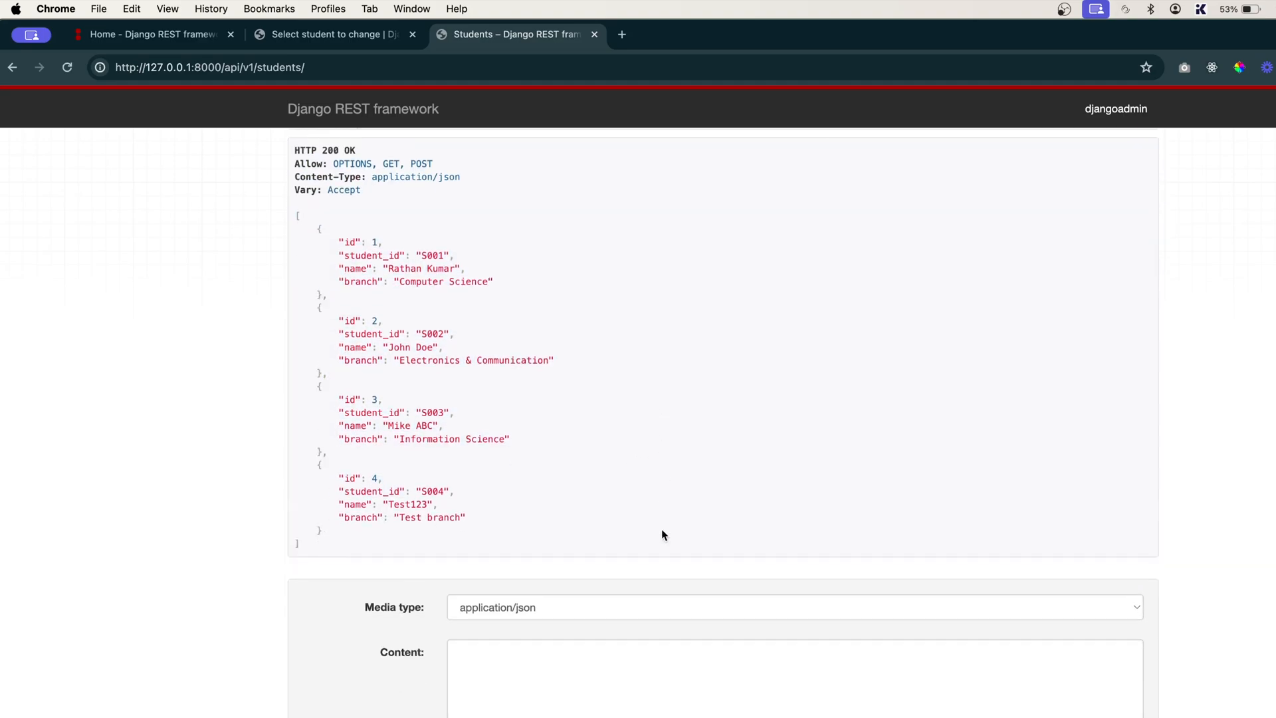
{"action": "left_click_drag", "start_coordinate": [339, 444], "coordinate": [470, 492]}
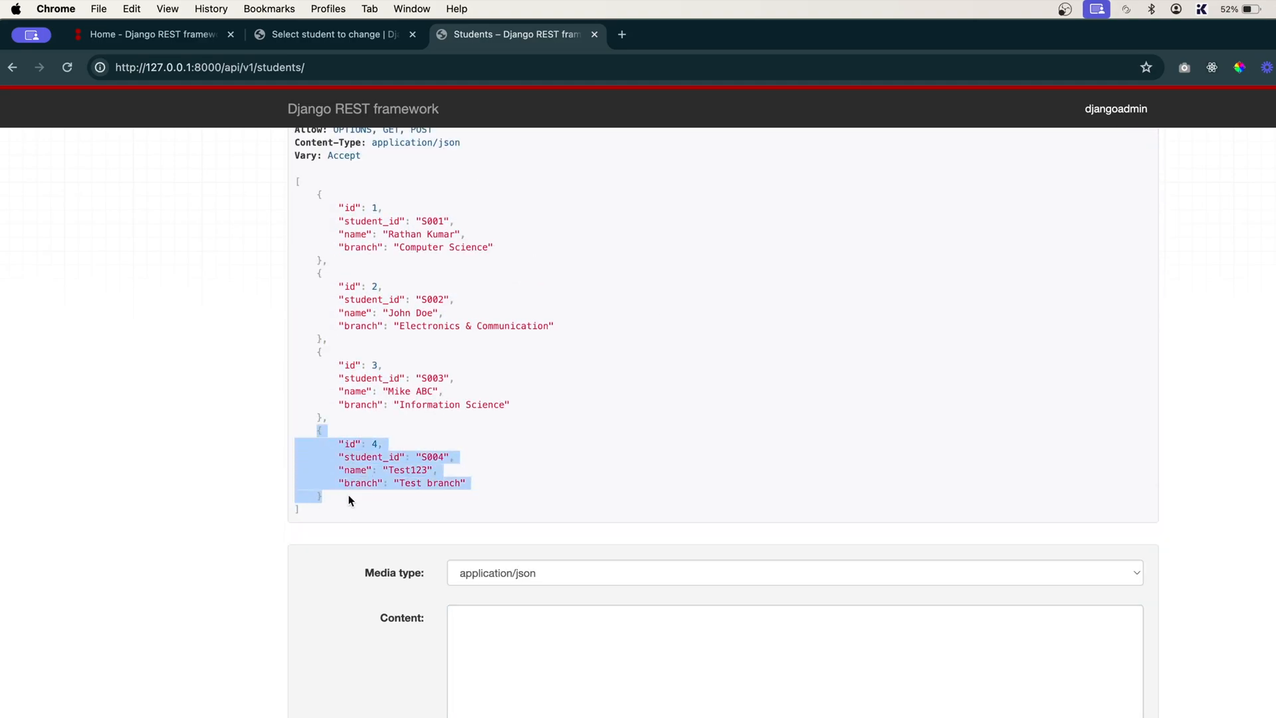
{"action": "mouse_move", "coordinate": [356, 496]}
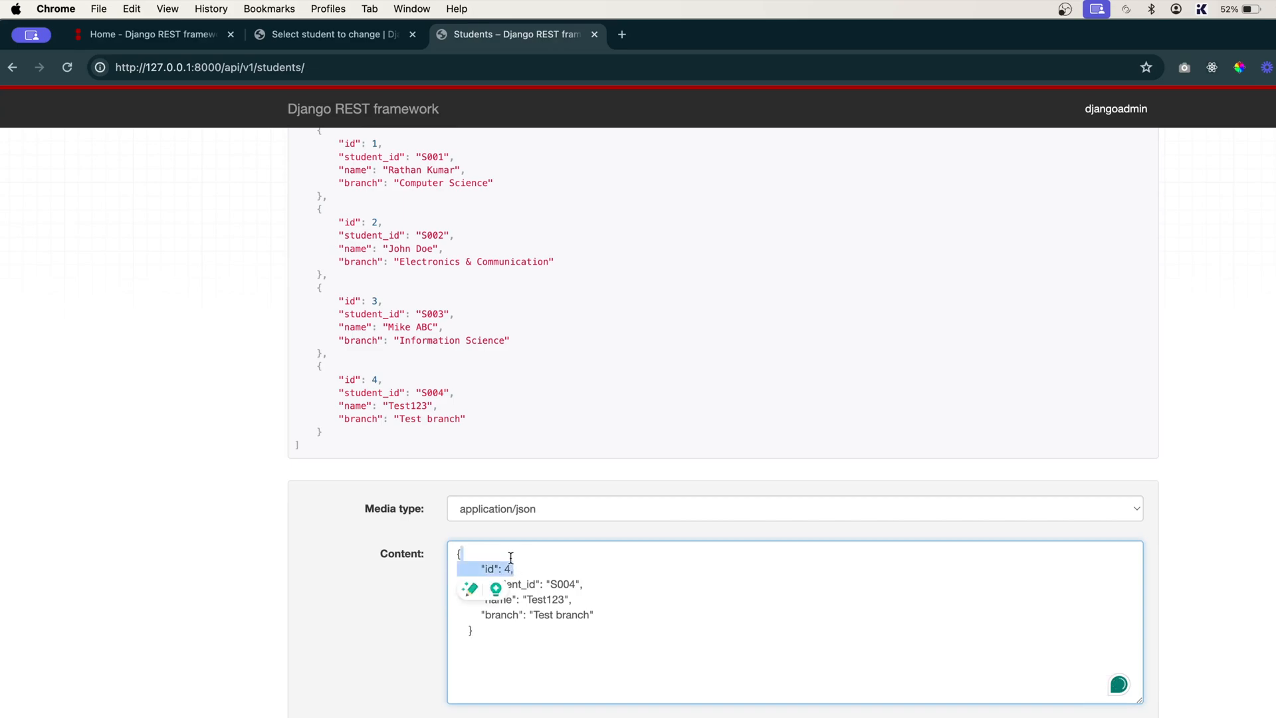
Edit the pasted record to S005, Test Name, branch CS without an id line and POST it.
{"action": "key", "text": "Backspace"}
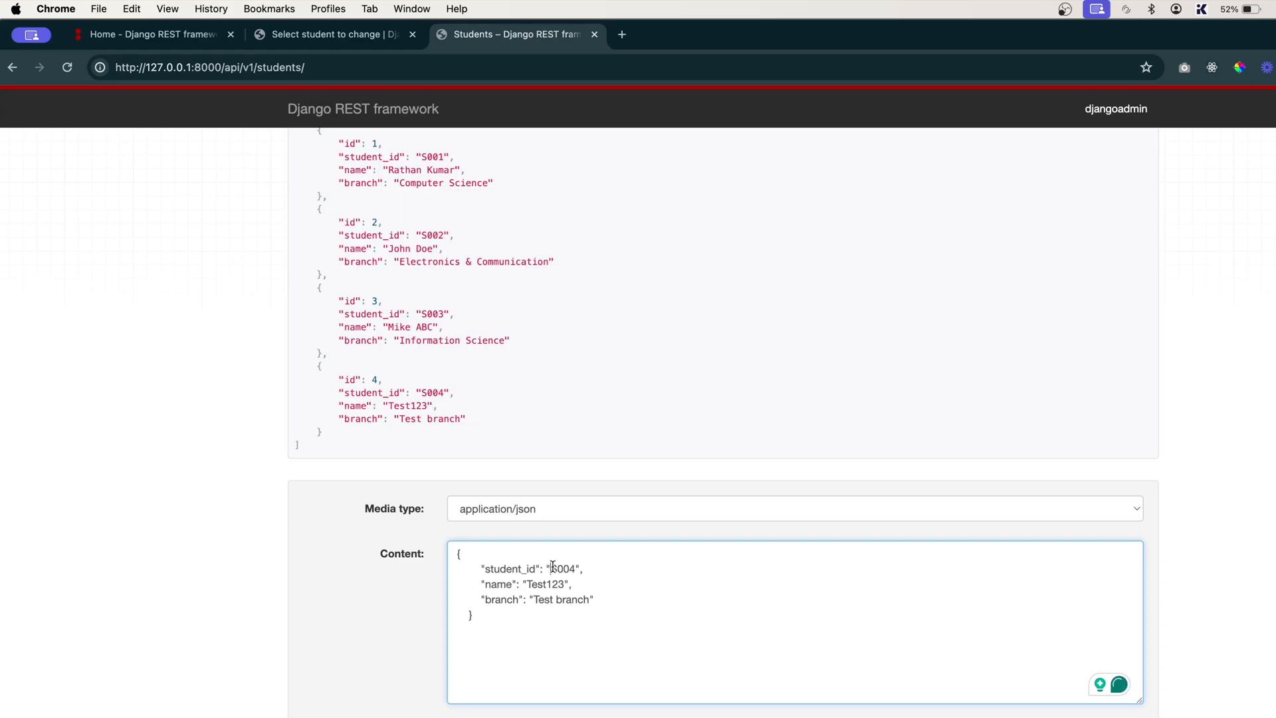
{"action": "double_click", "coordinate": [570, 569]}
{"action": "type", "text": "5"}
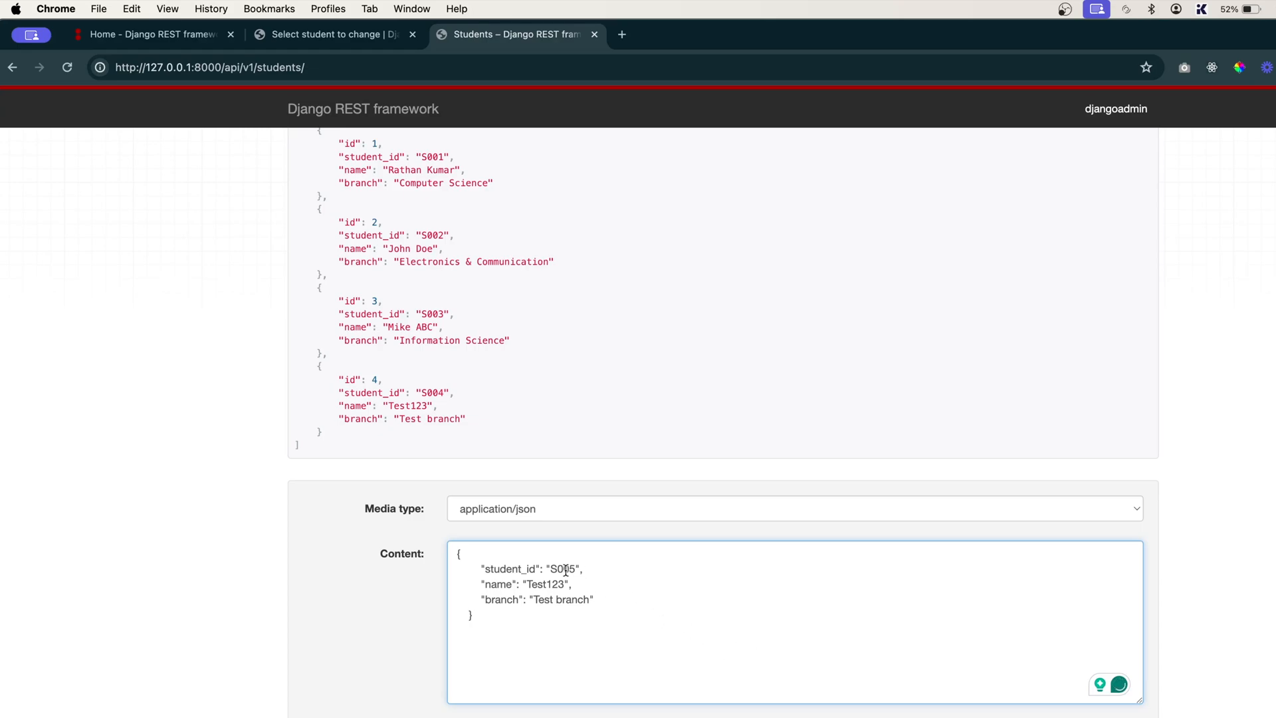
{"action": "mouse_move", "coordinate": [565, 570]}
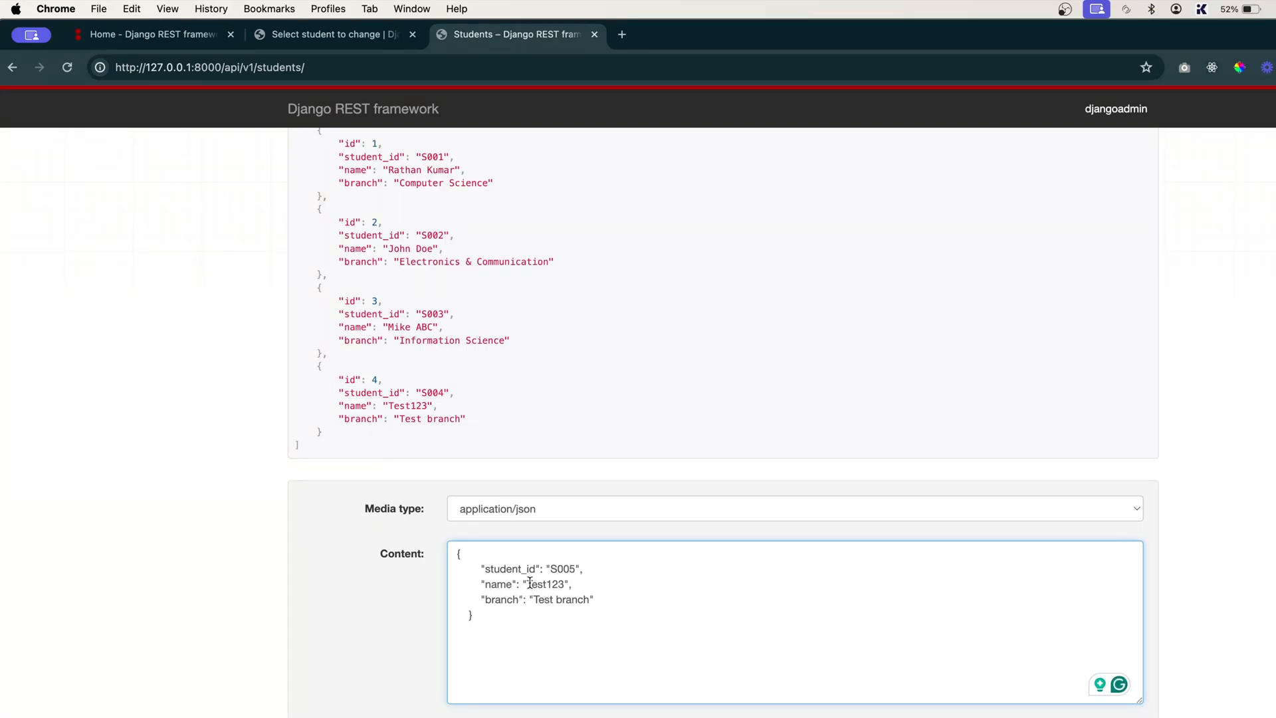
{"action": "double_click", "coordinate": [545, 585]}
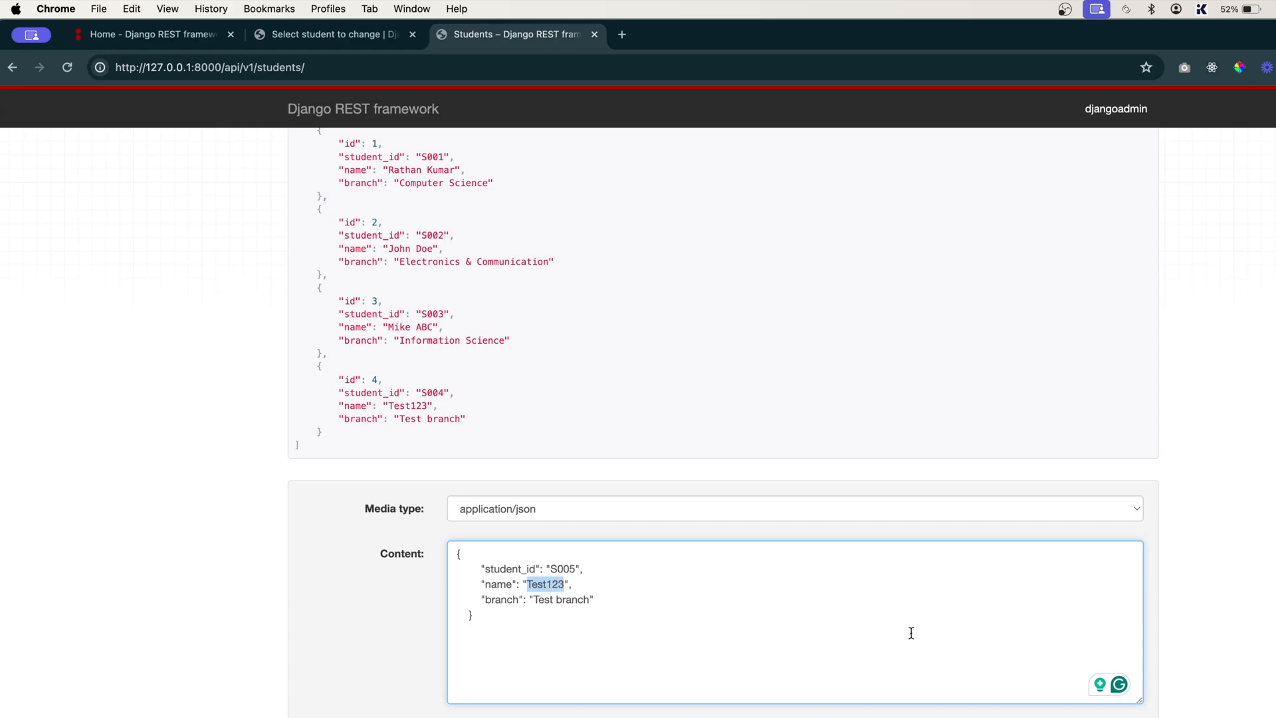
{"action": "type", "text": "Test Name"}
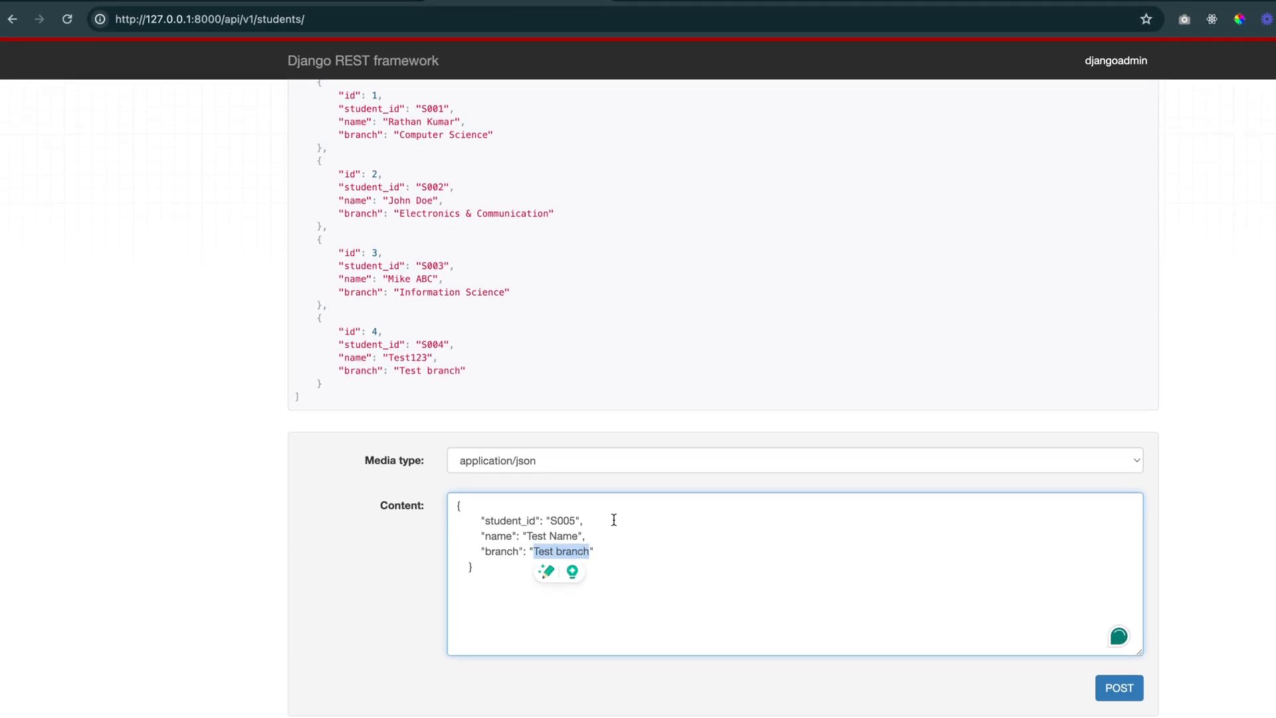
{"action": "type", "text": "CS"}
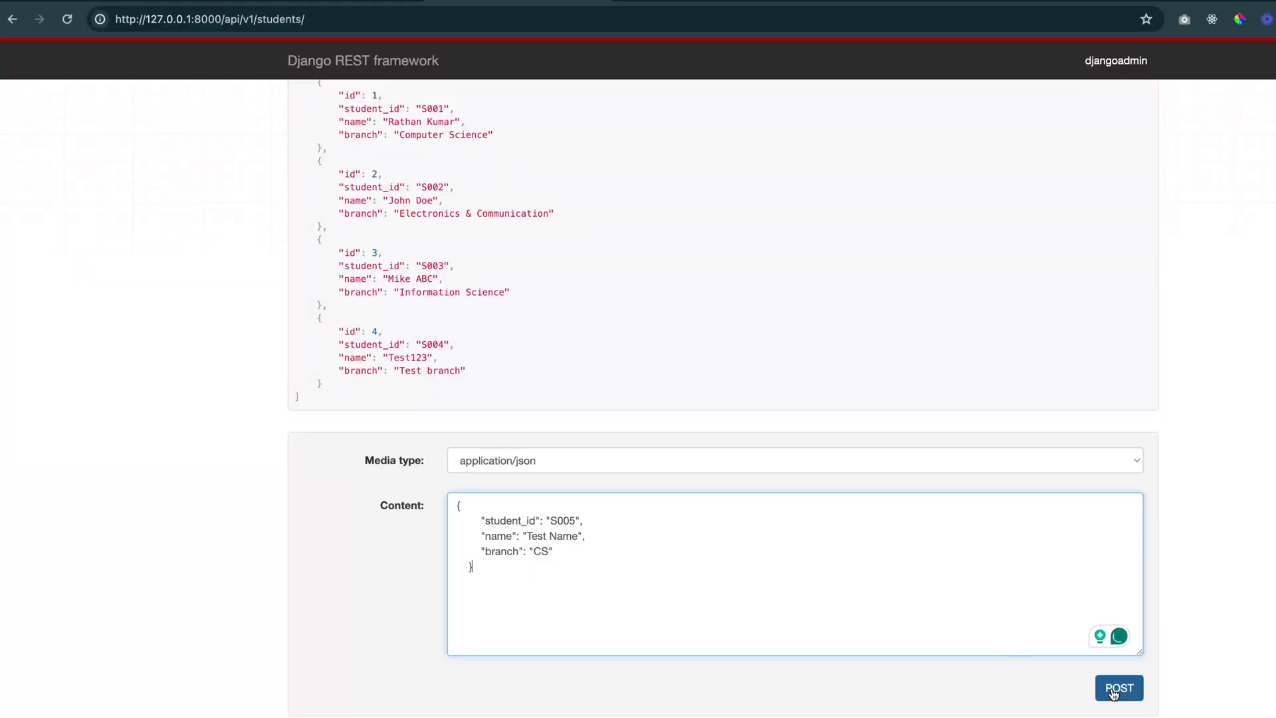
{"action": "left_click", "coordinate": [1118, 687]}
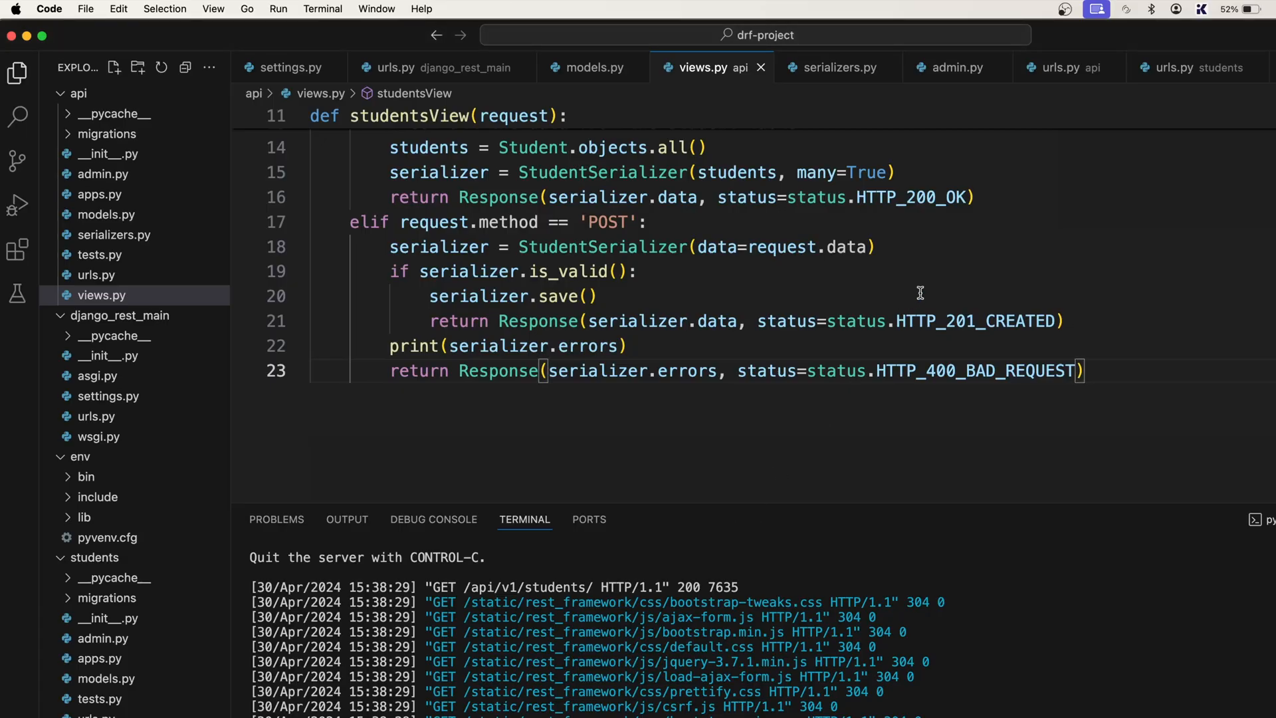
{"action": "double_click", "coordinate": [974, 320]}
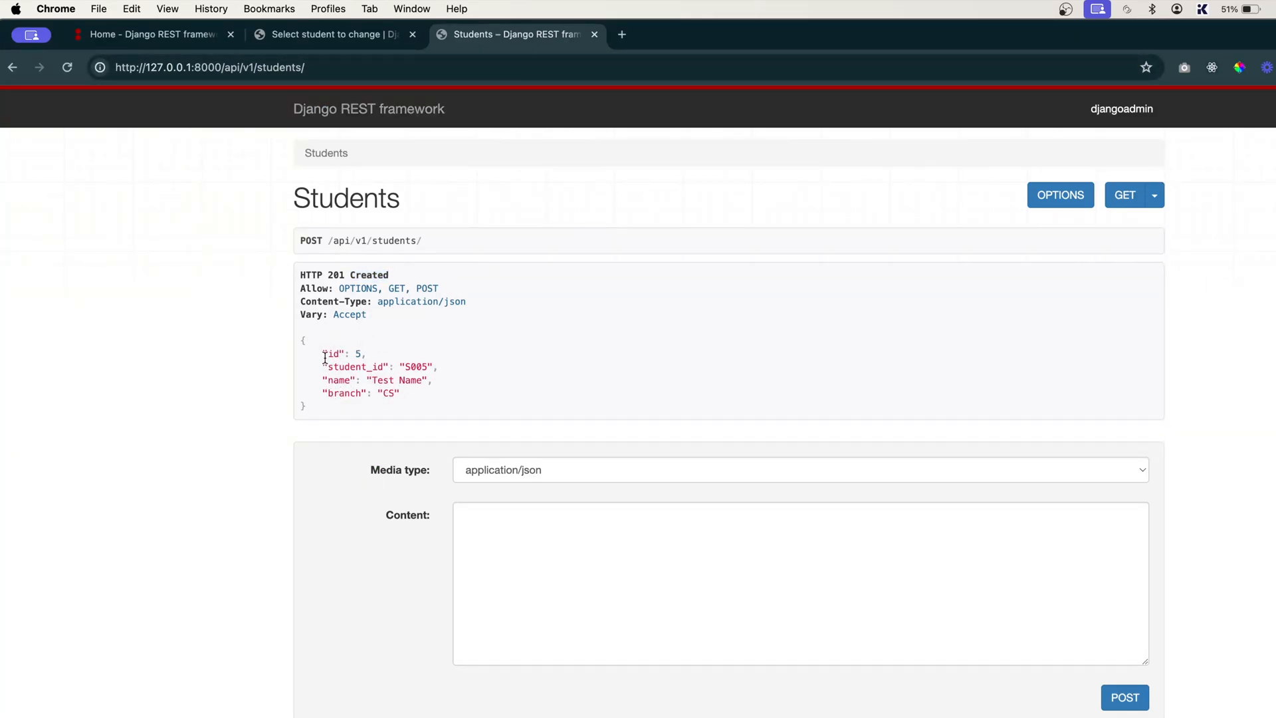
Review the 201 Created response and reload the students list showing five records including S005.
{"action": "double_click", "coordinate": [331, 353]}
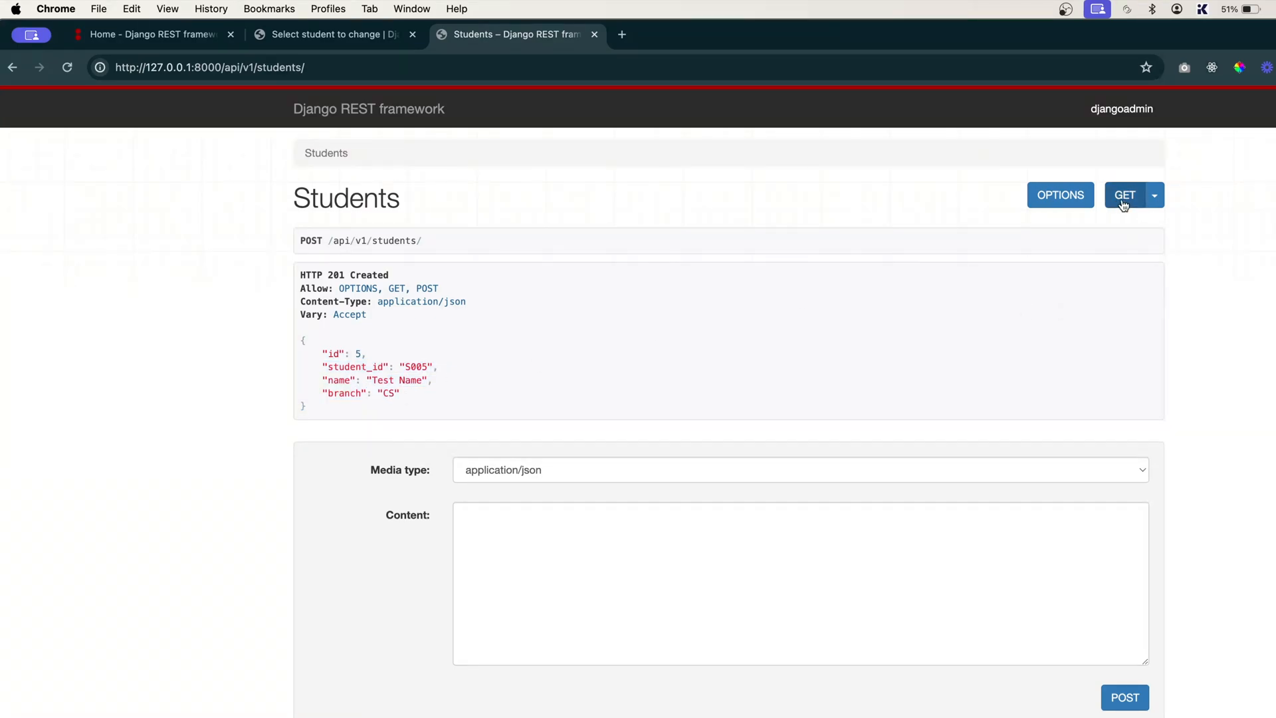
{"action": "left_click", "coordinate": [1125, 194]}
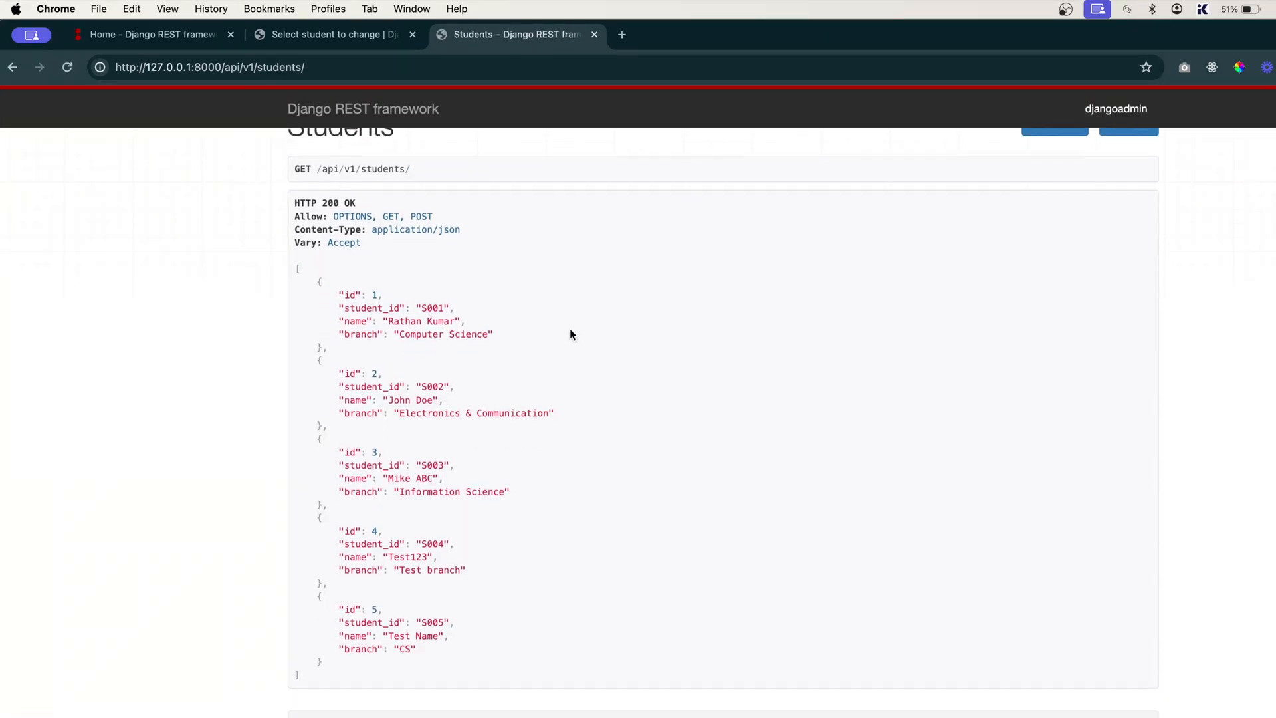
{"action": "scroll", "scroll_direction": "down", "scroll_amount": 3}
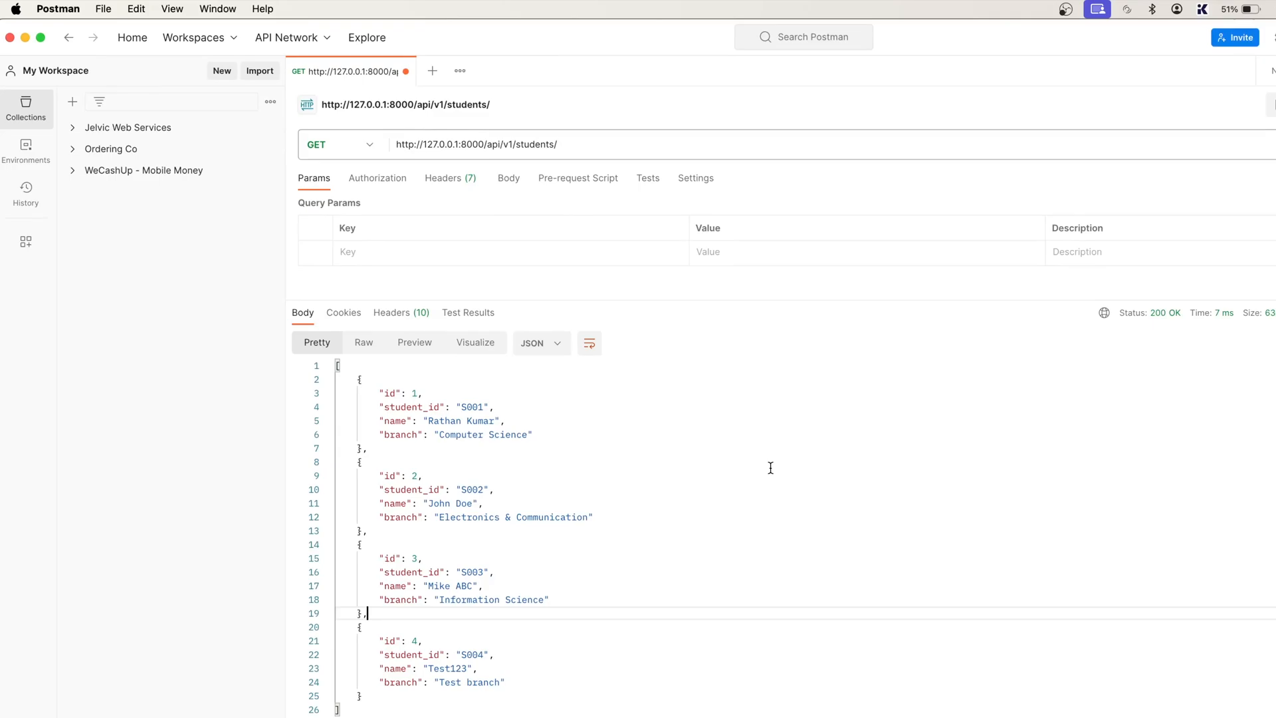
{"action": "mouse_move", "coordinate": [758, 458]}
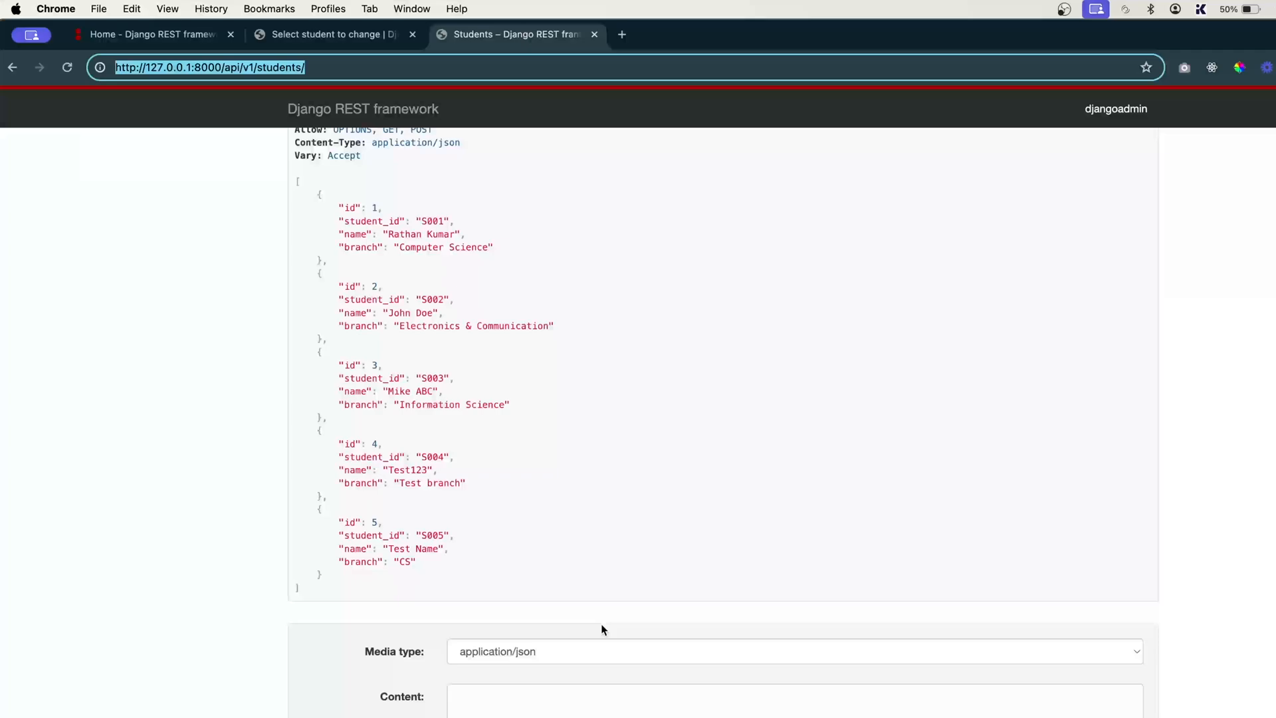
{"action": "scroll", "scroll_direction": "down", "scroll_amount": 3}
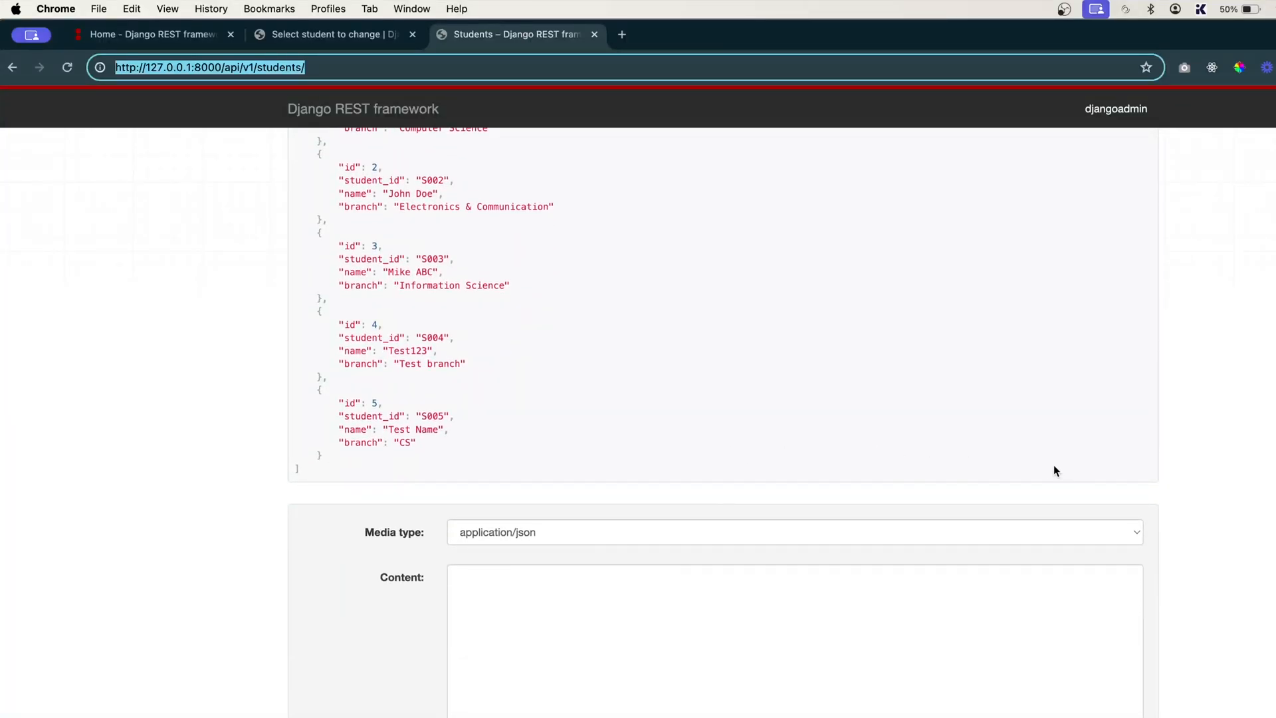